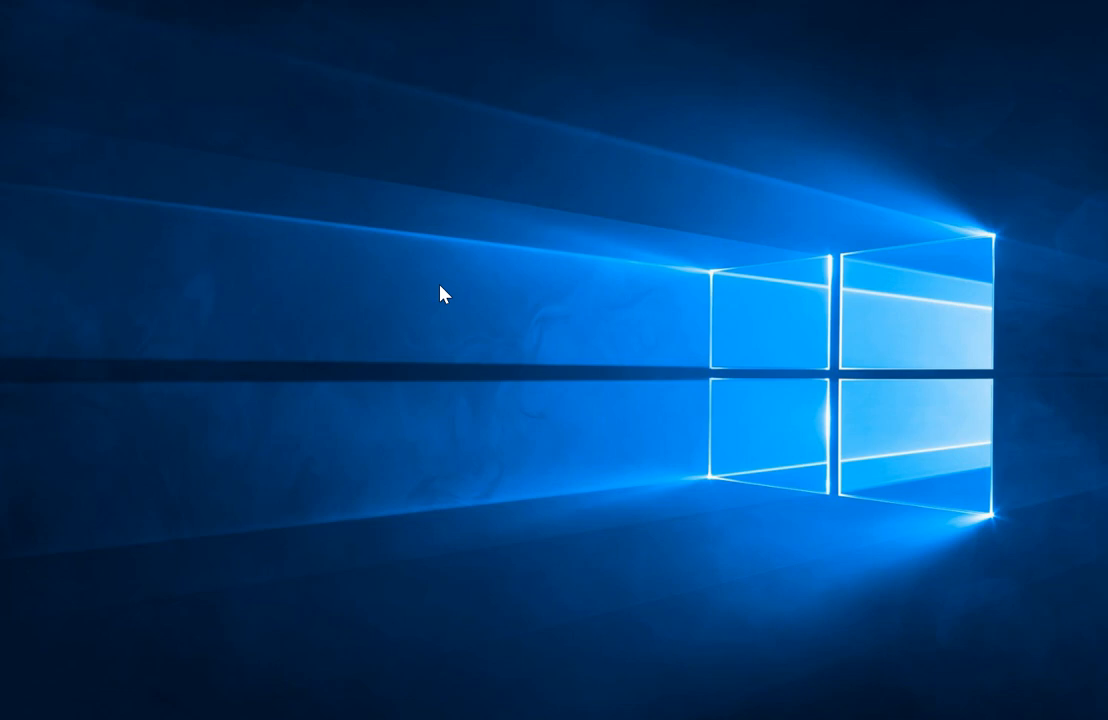
mouse_move(476, 338)
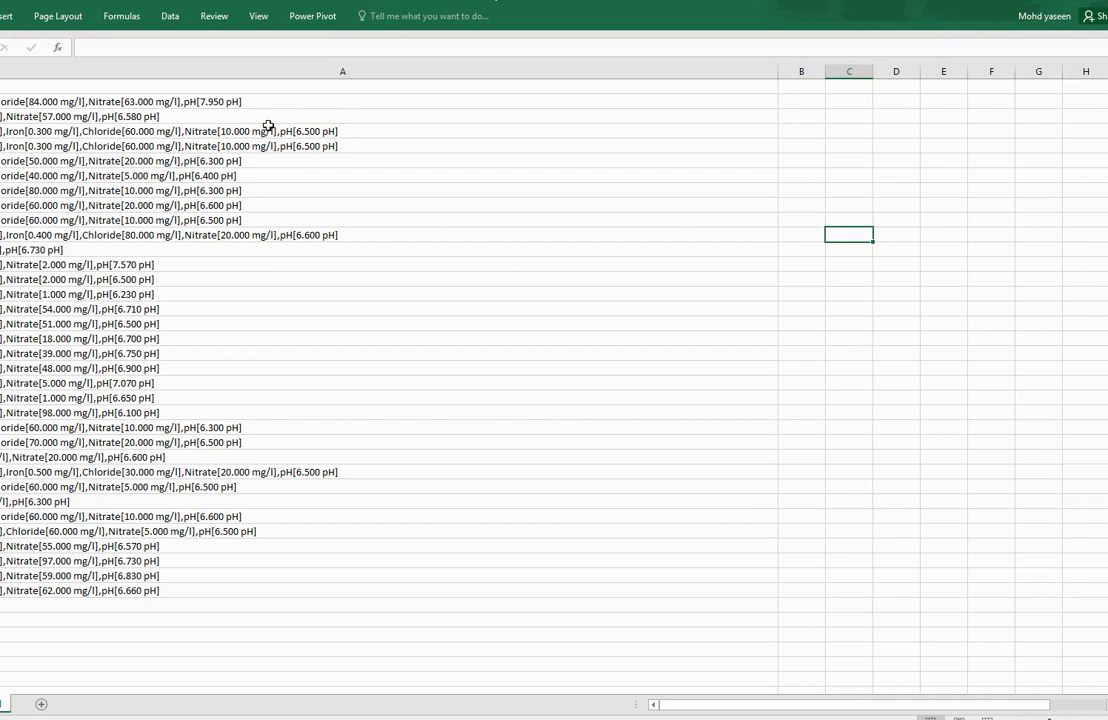
mouse_move(1016, 12)
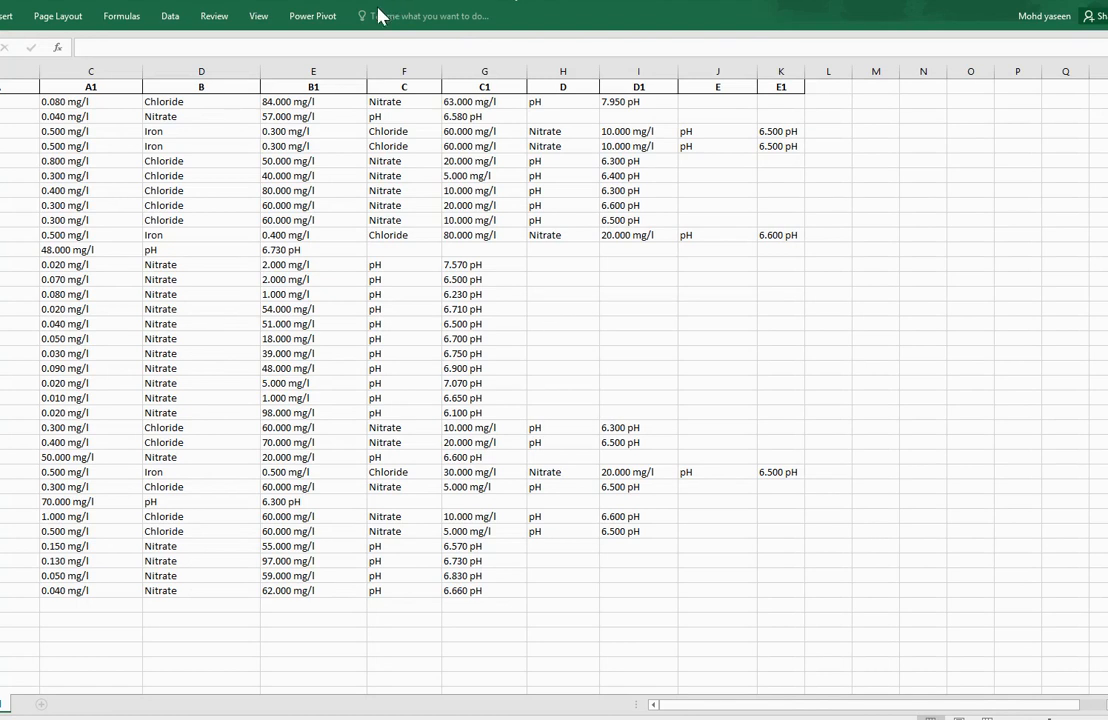
mouse_move(804, 62)
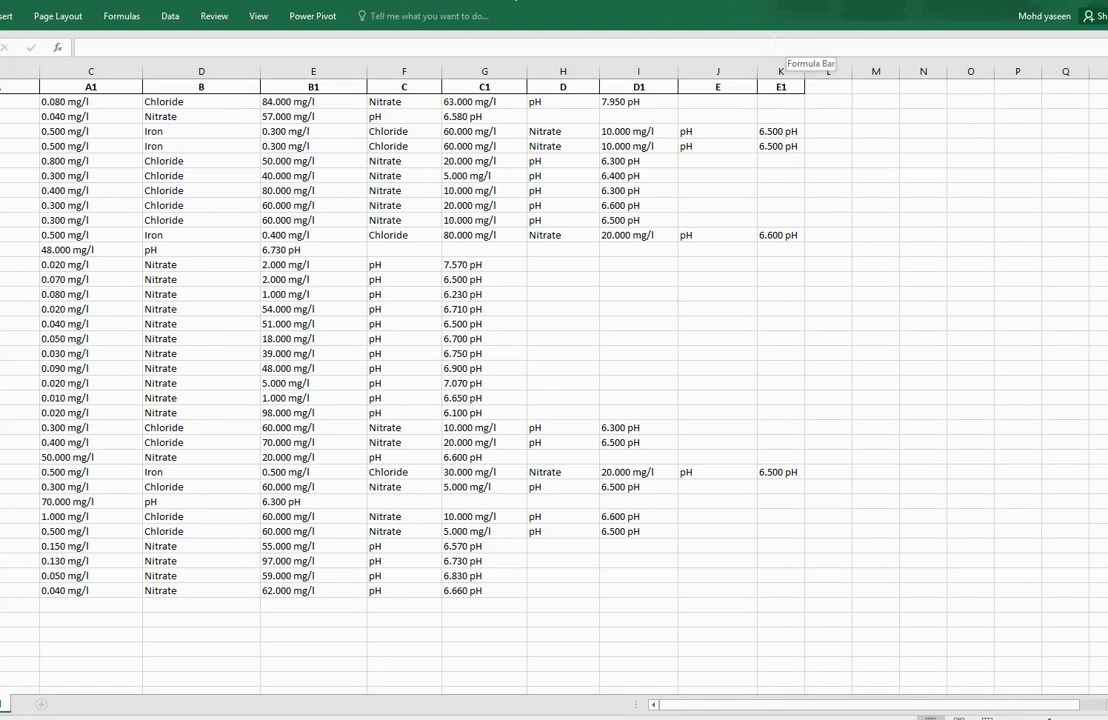
mouse_move(210, 688)
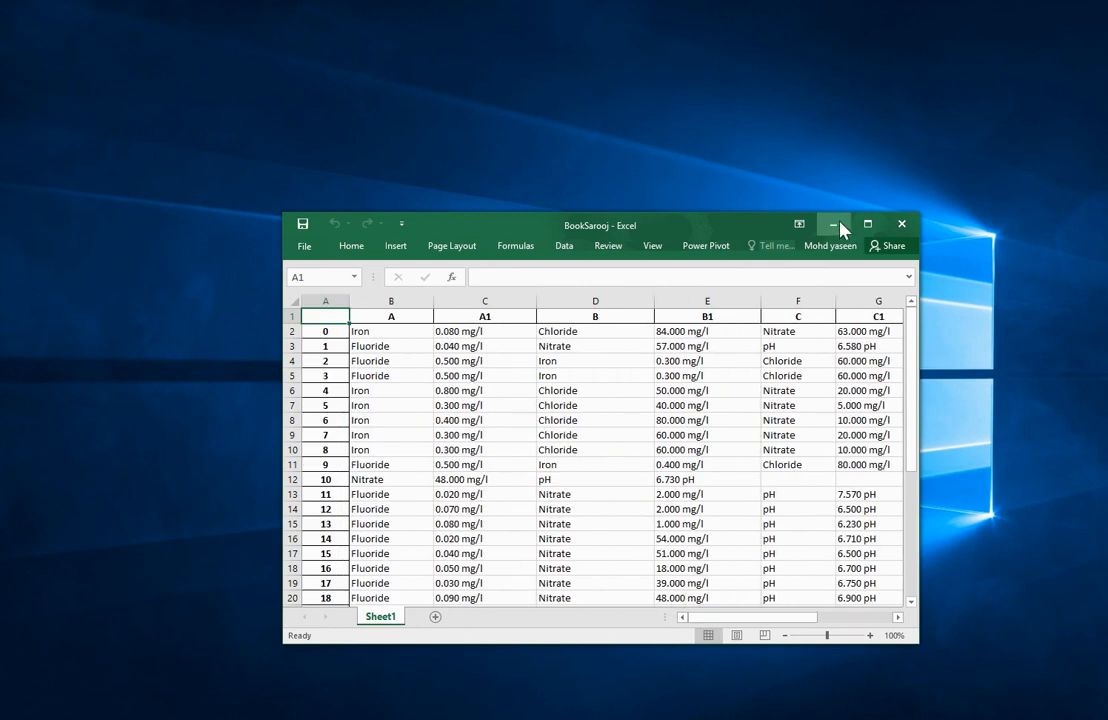
- Minimize the Excel workbook and restart the kernel, clearing all outputs
click(834, 224)
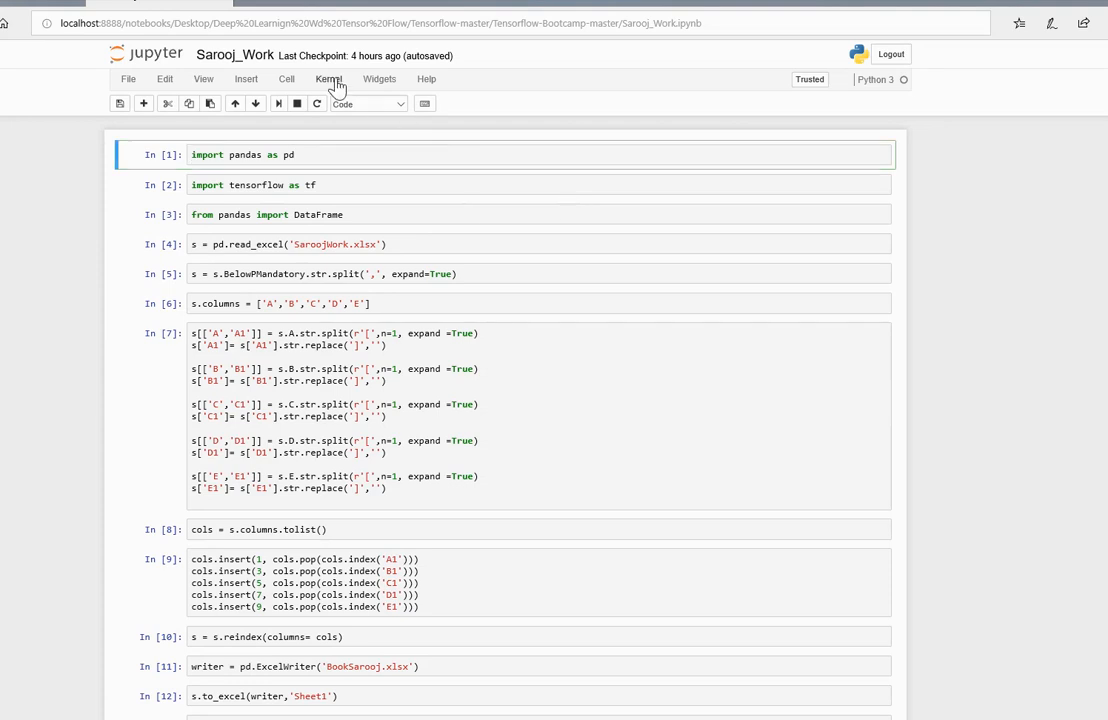
click(328, 80)
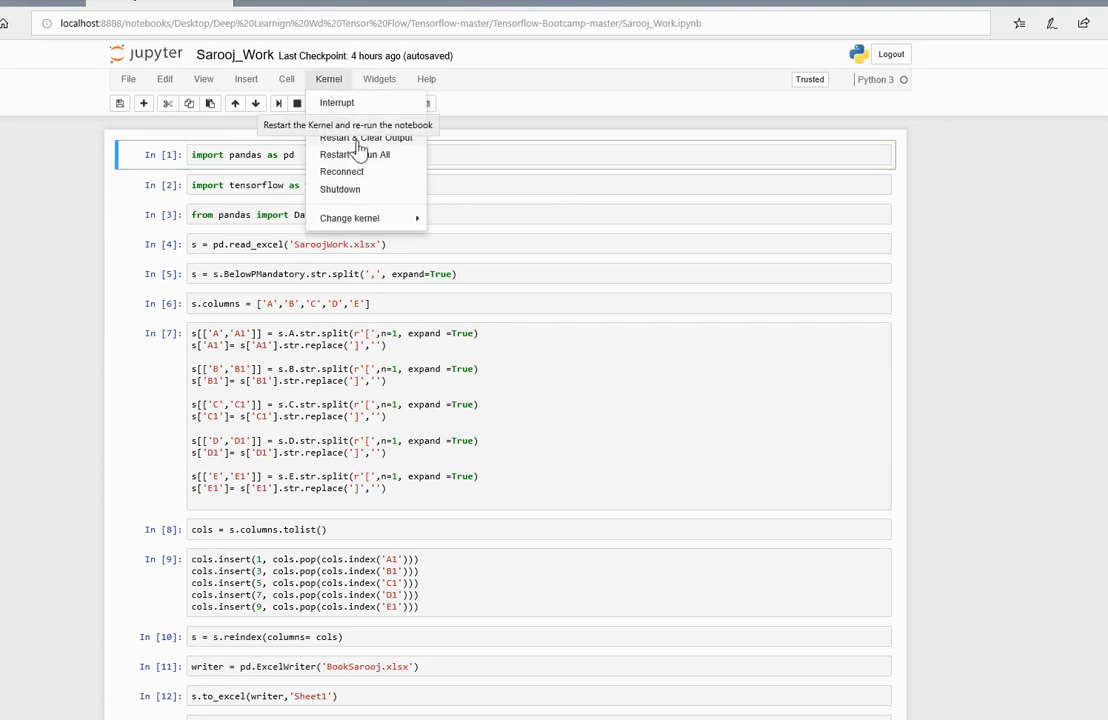
click(358, 154)
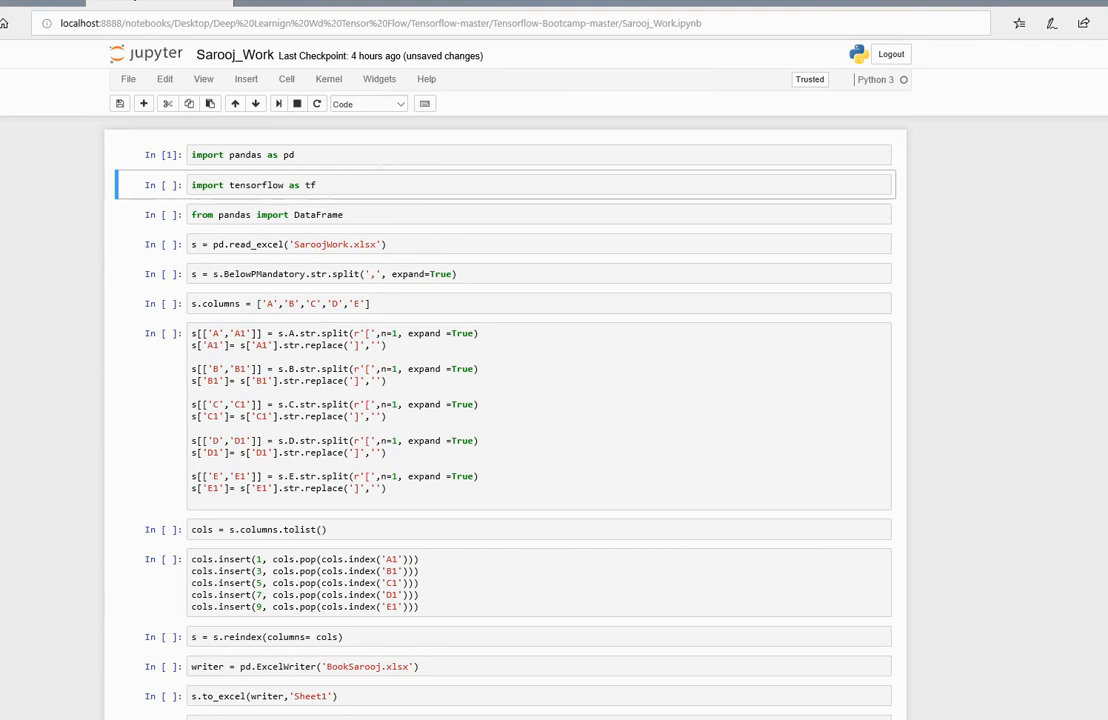
- Run the import cells, inspect SaroojWork.xlsx in Excel, then close the Excel window
key(Shift+Enter)
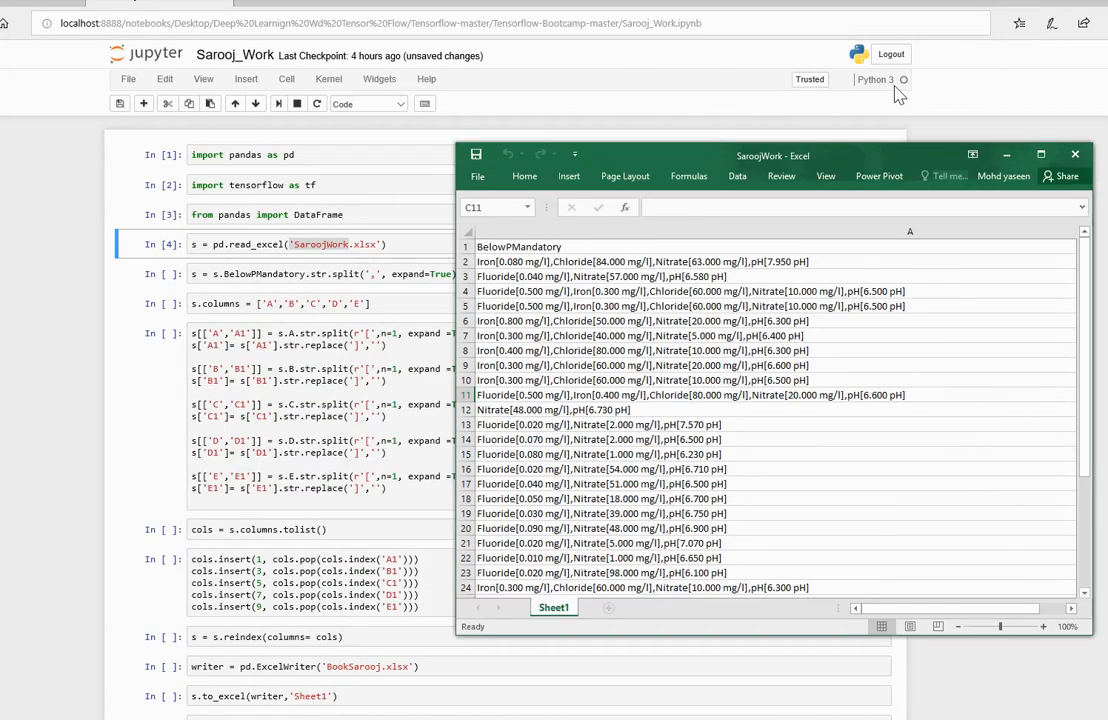
drag(772, 156, 816, 92)
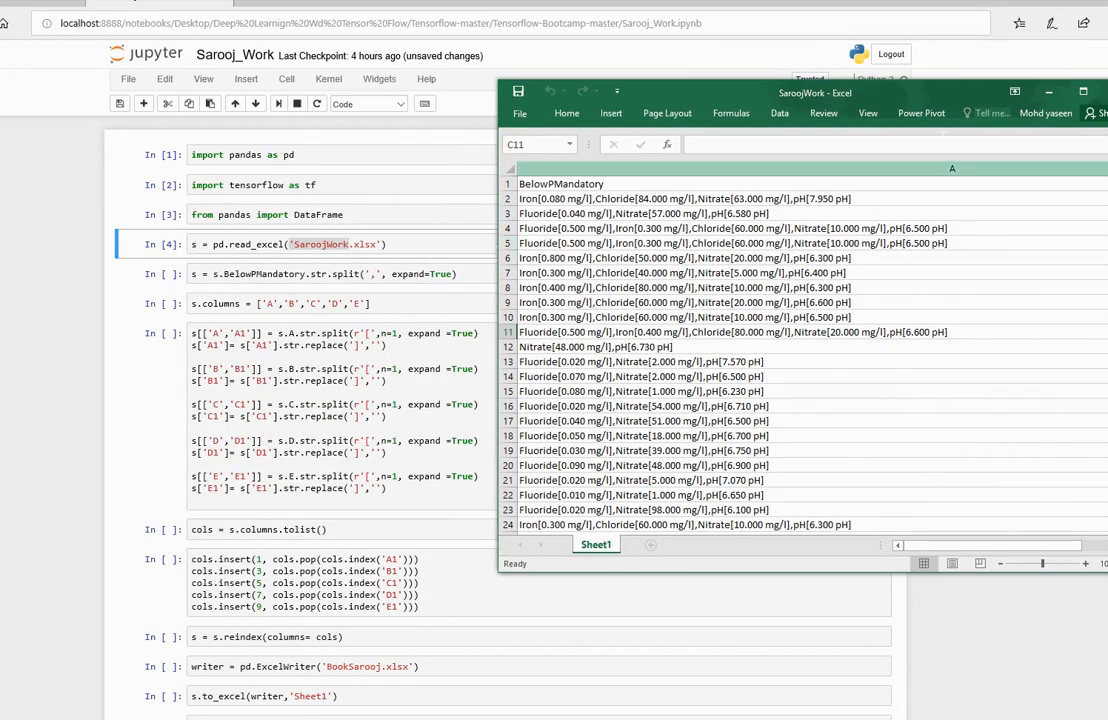
click(1028, 92)
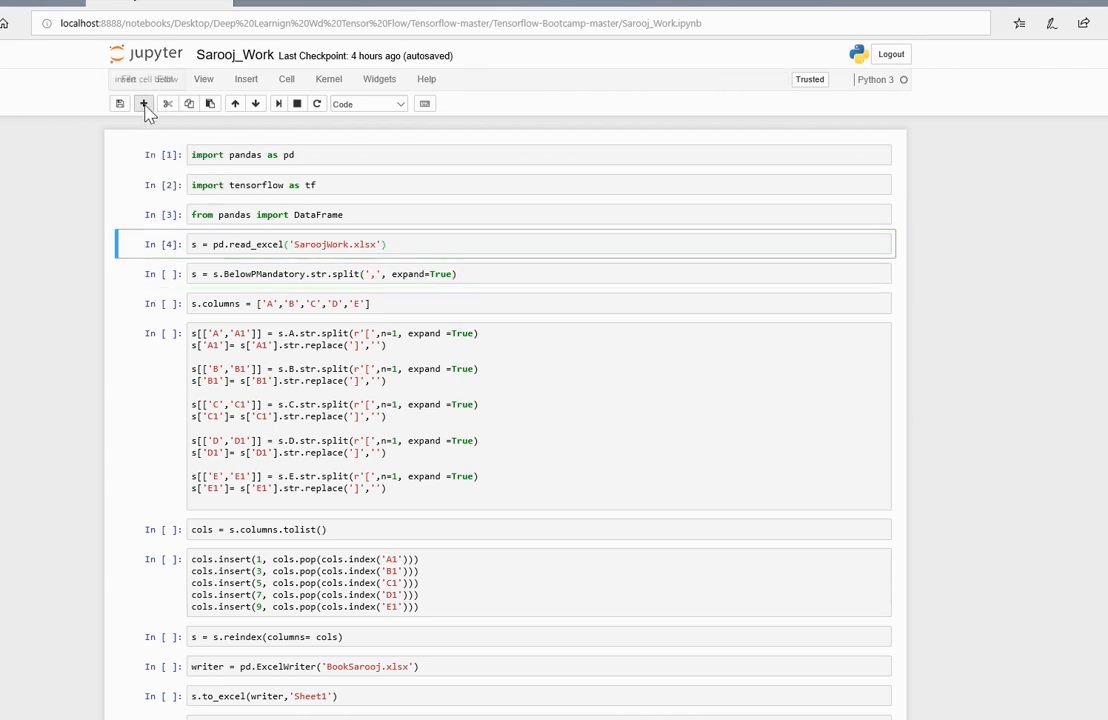
- Display s in a new cell and review the comma-split output renamed to columns A–E
click(144, 104)
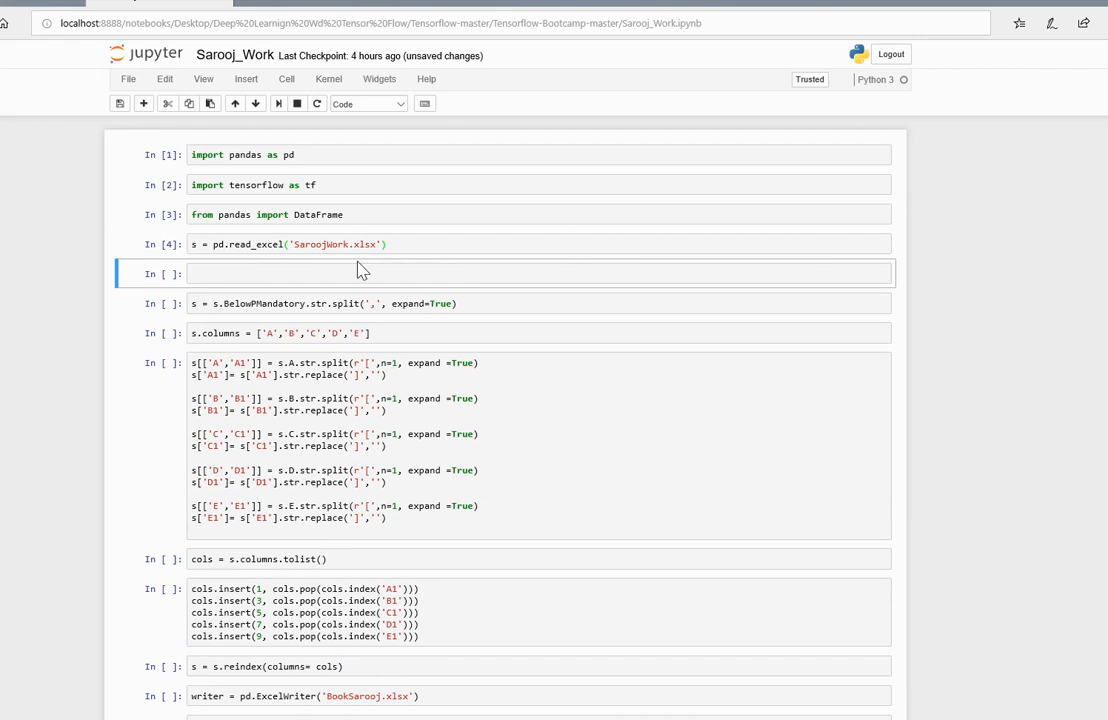
text(s)
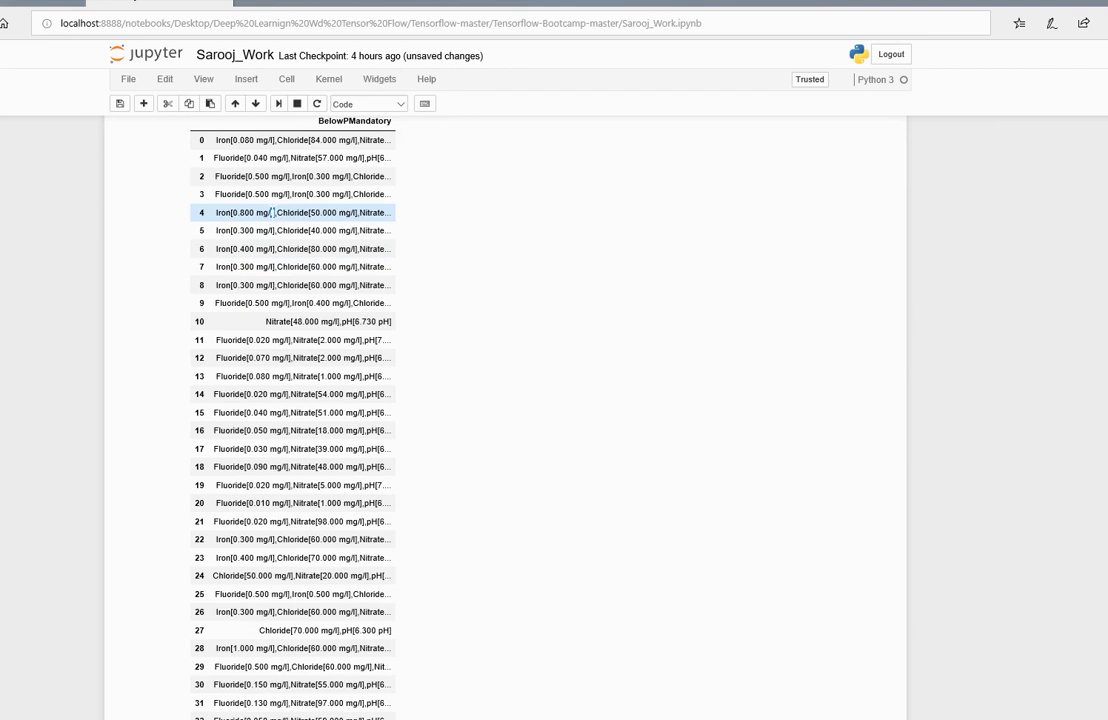
scroll(down, 3)
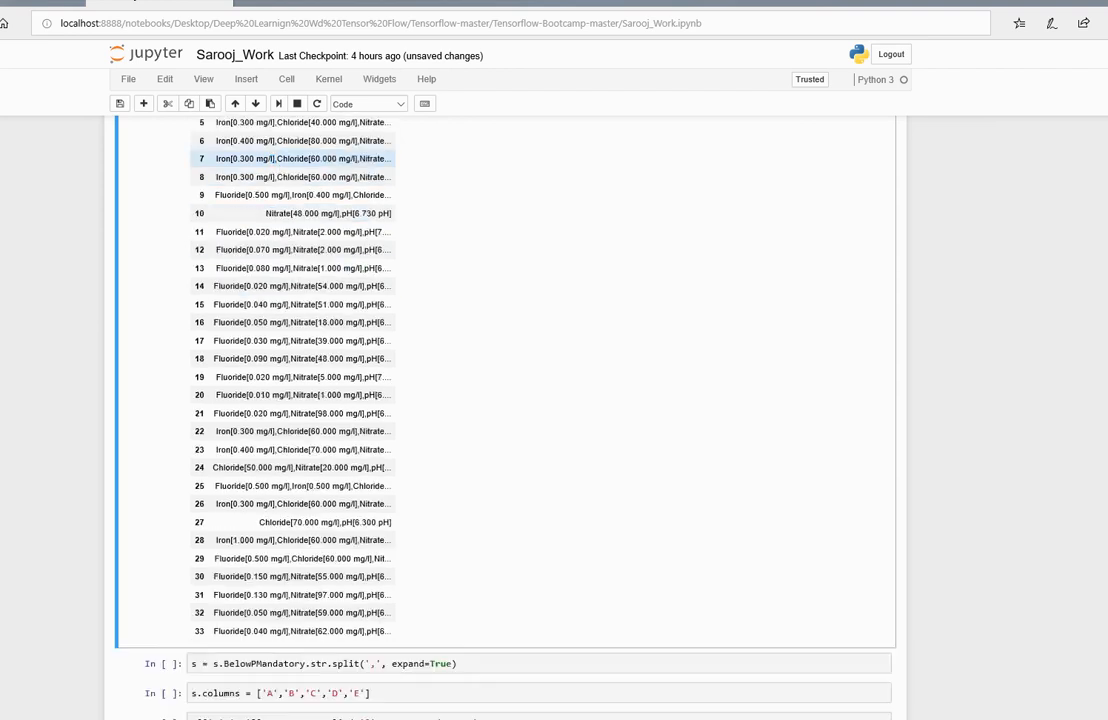
scroll(down, 3)
text(s)
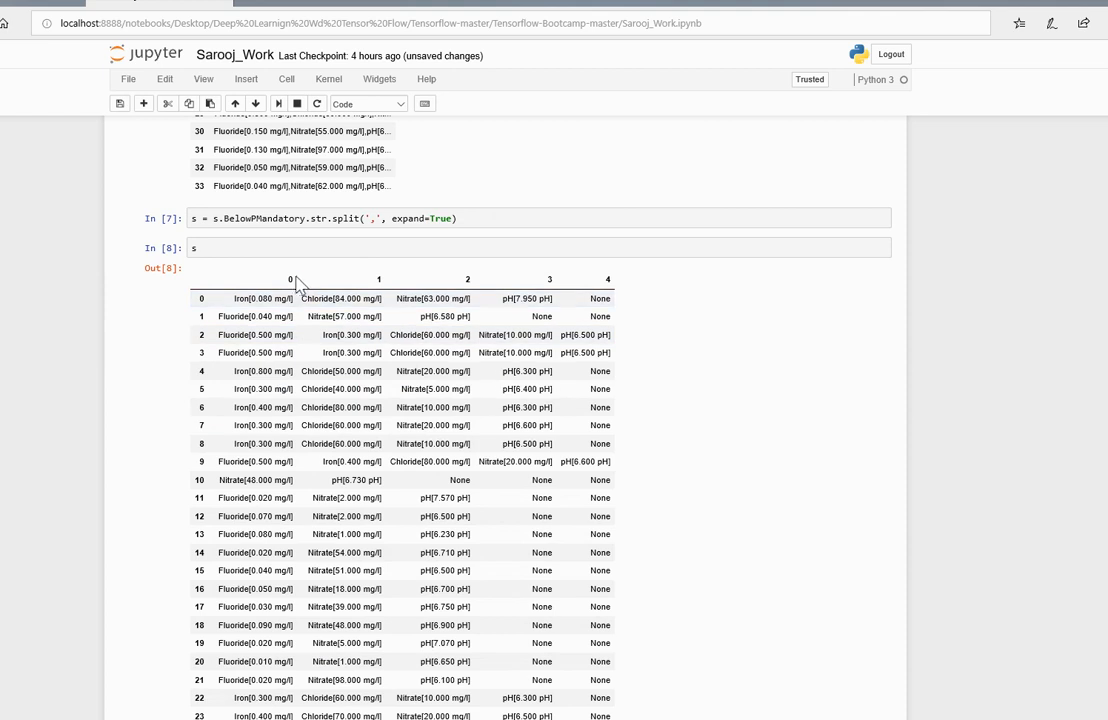
mouse_move(460, 290)
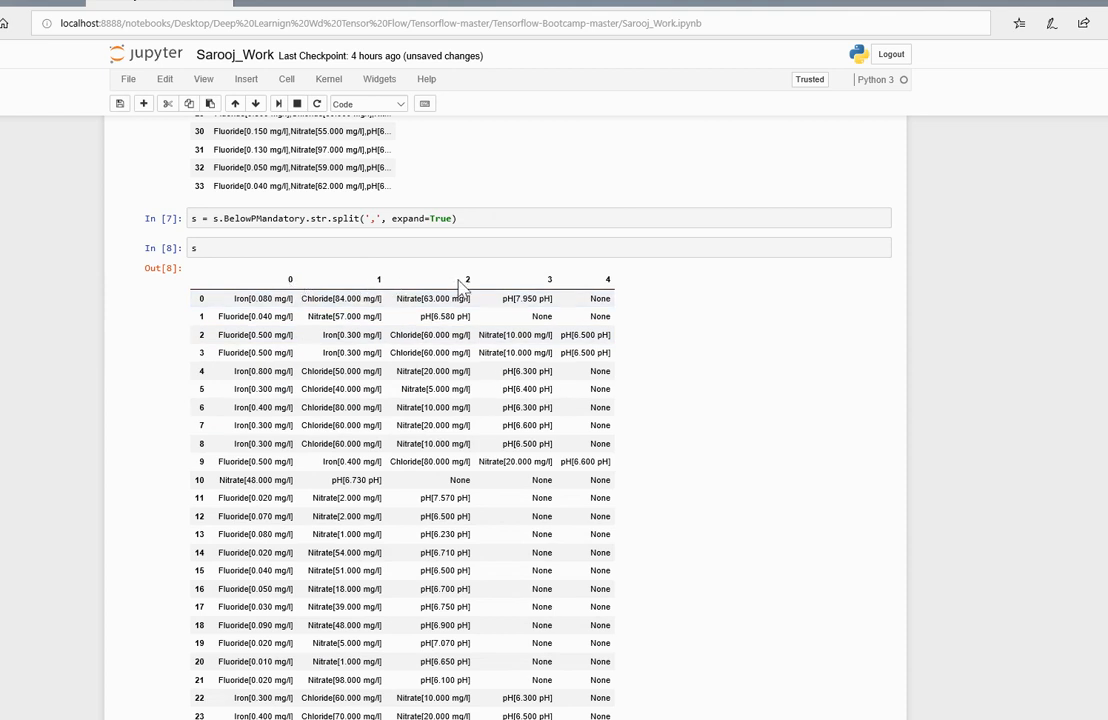
scroll(down, 3)
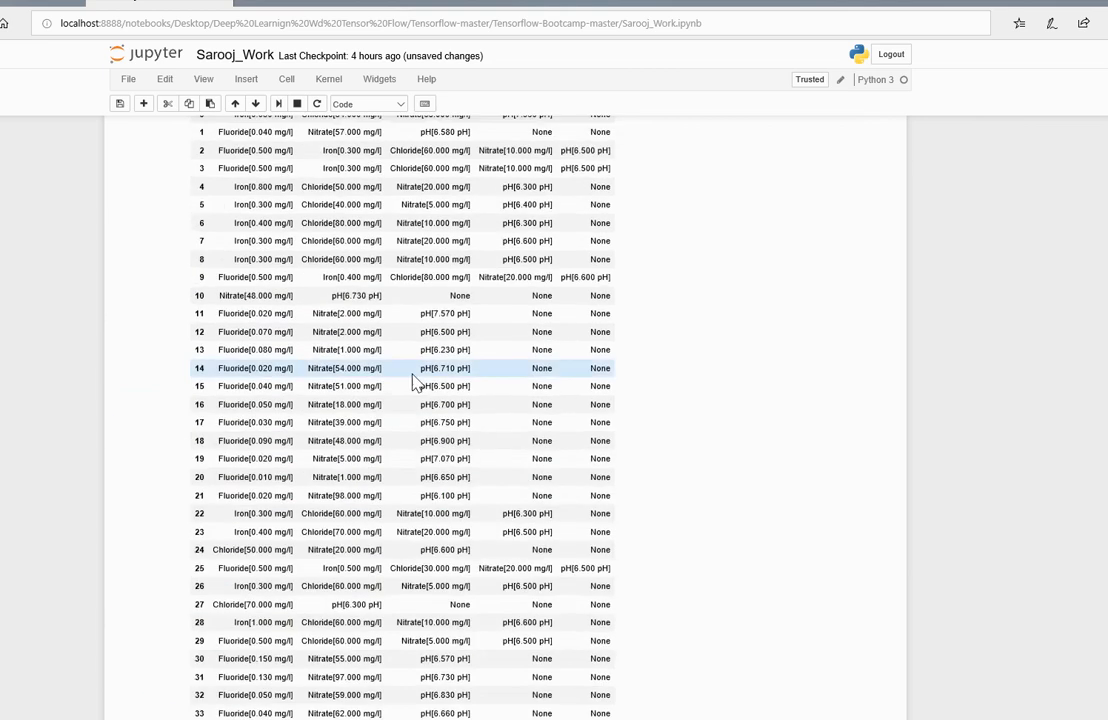
scroll(down, 3)
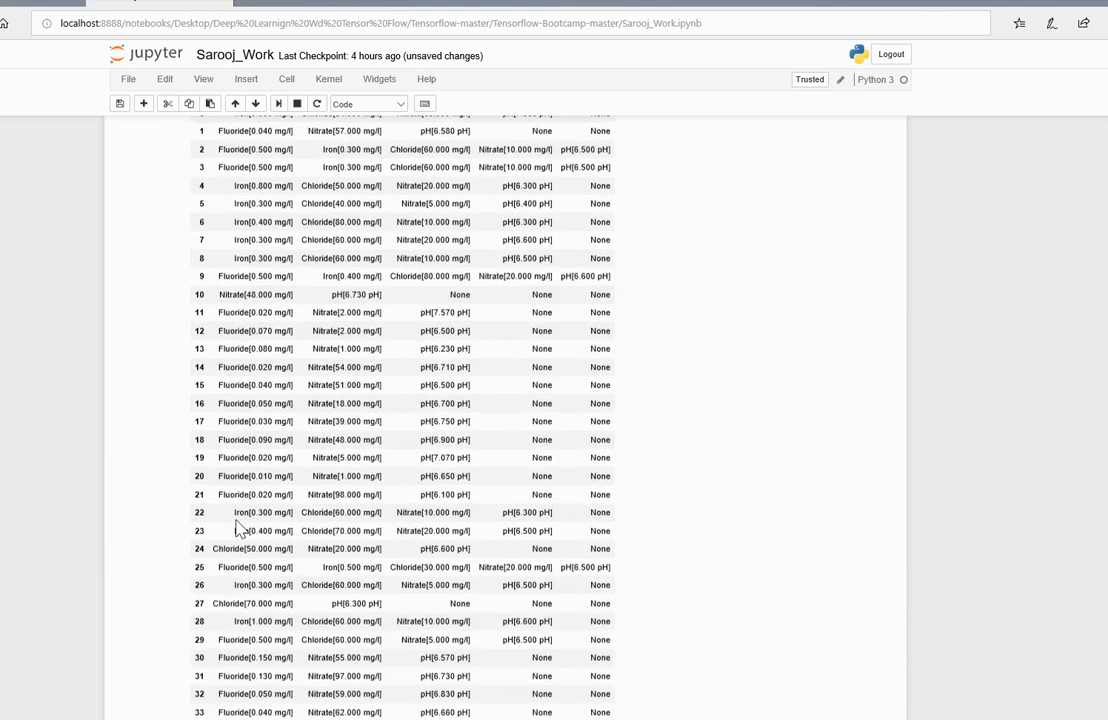
scroll(down, 3)
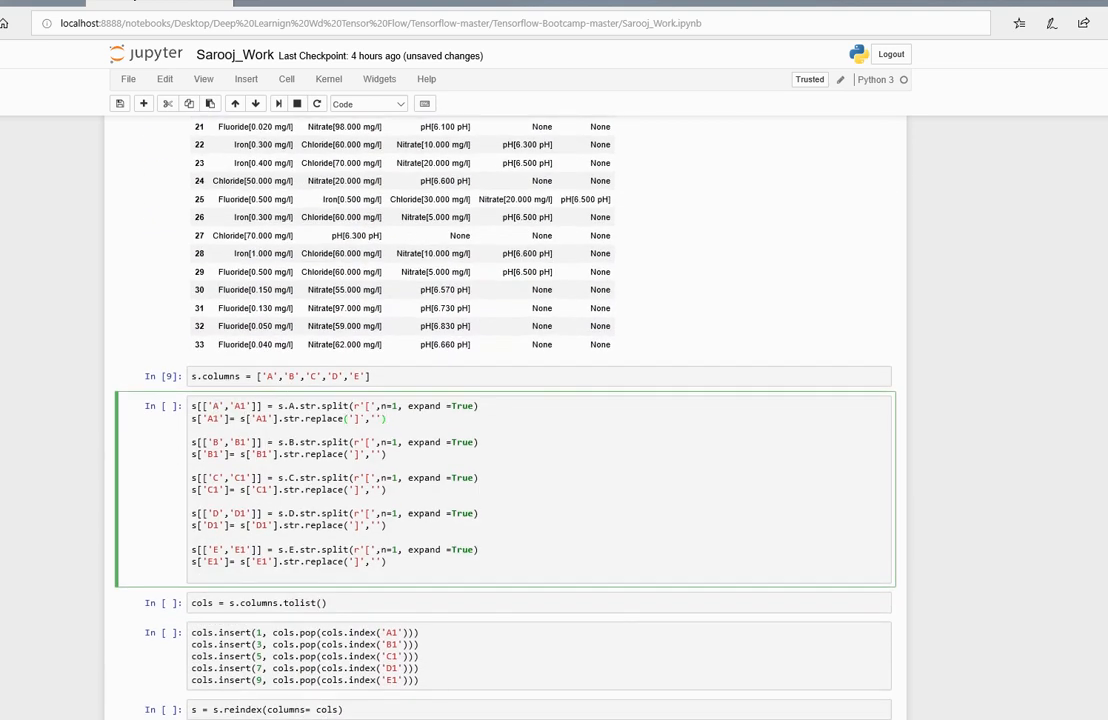
scroll(up, 3)
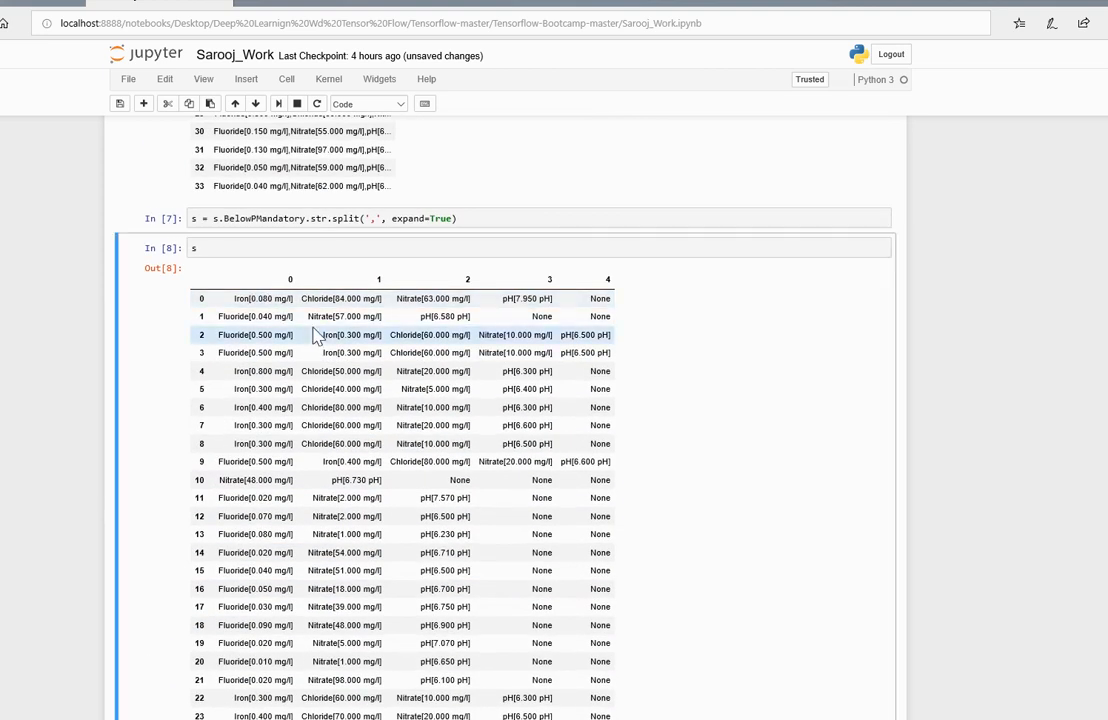
scroll(down, 3)
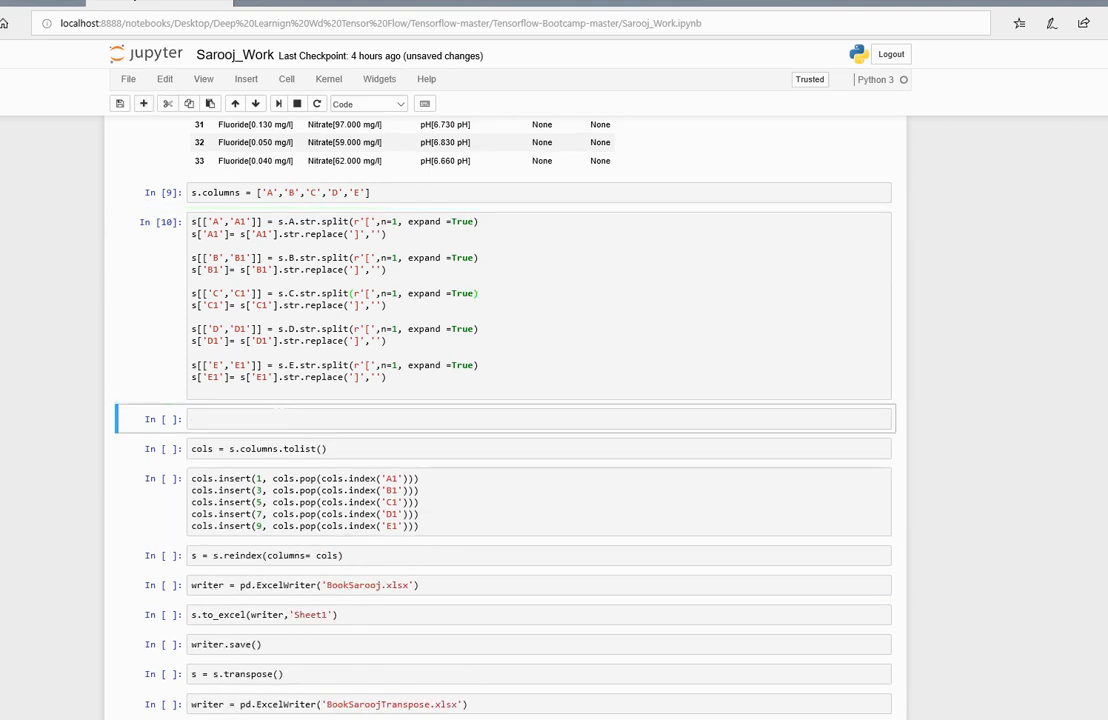
- Display the A–E name and A1–E1 value columns and scroll to the s.reindex(columns=cols) cell
text(s)
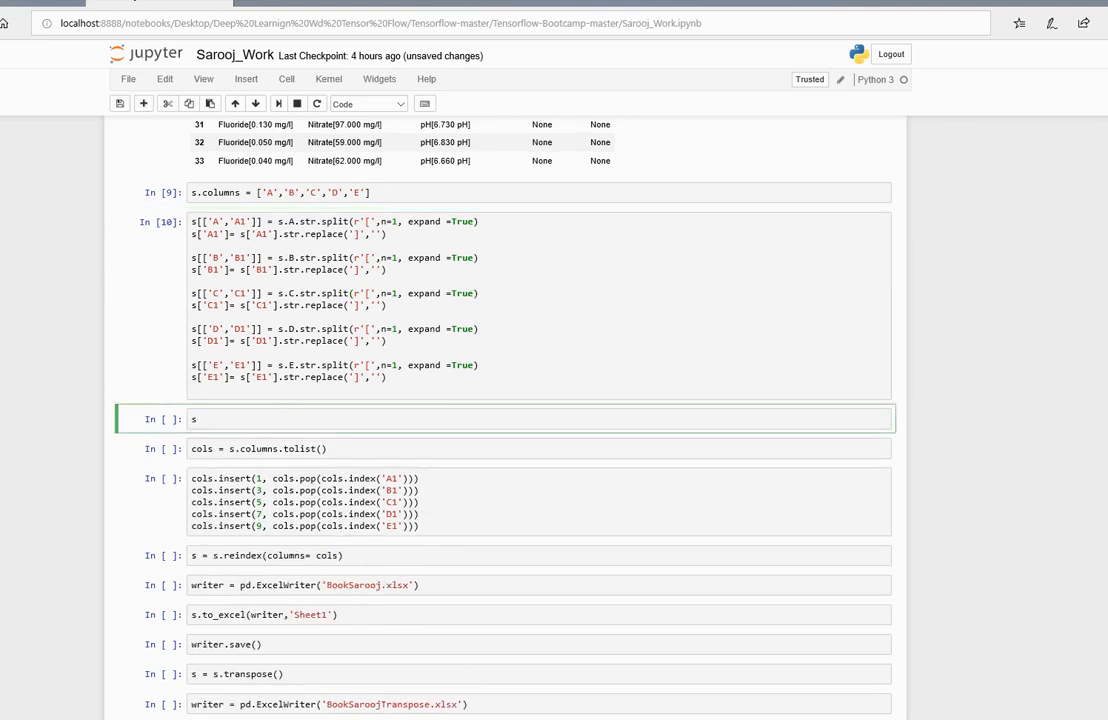
key(Shift+Enter)
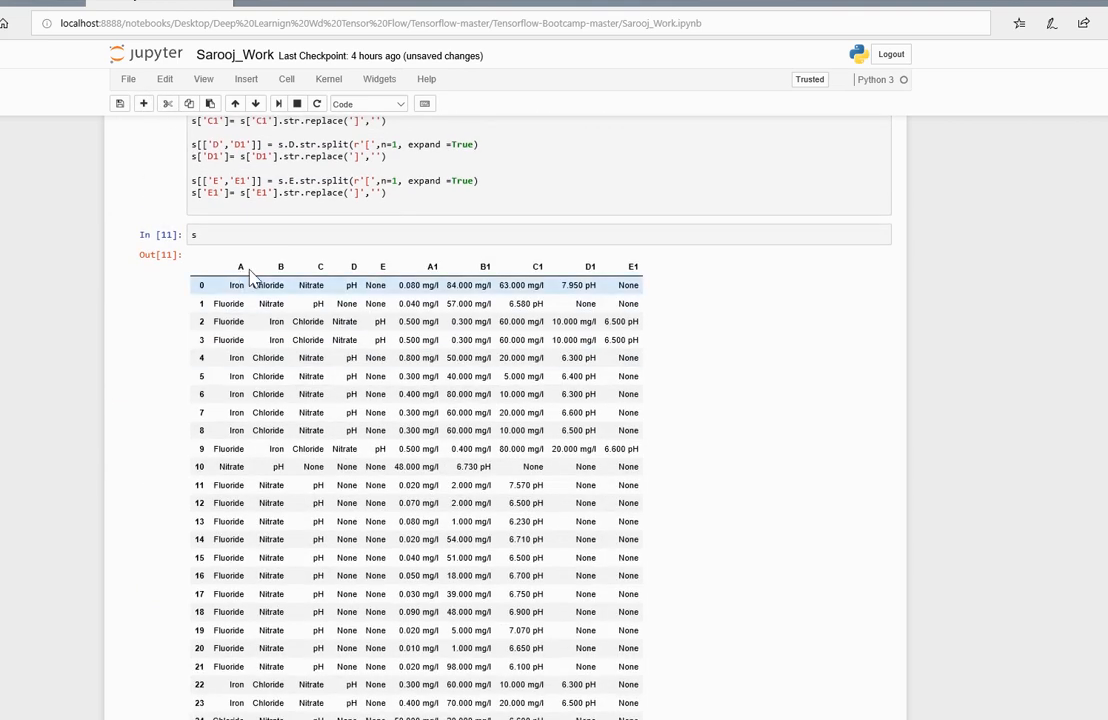
scroll(up, 3)
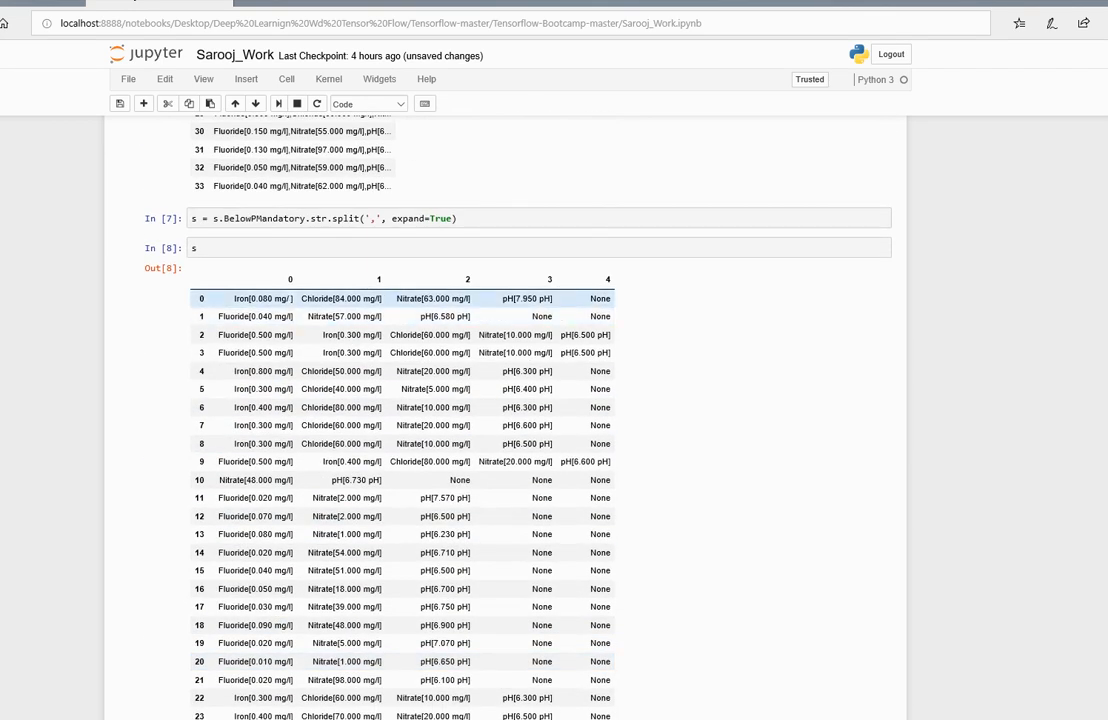
scroll(down, 3)
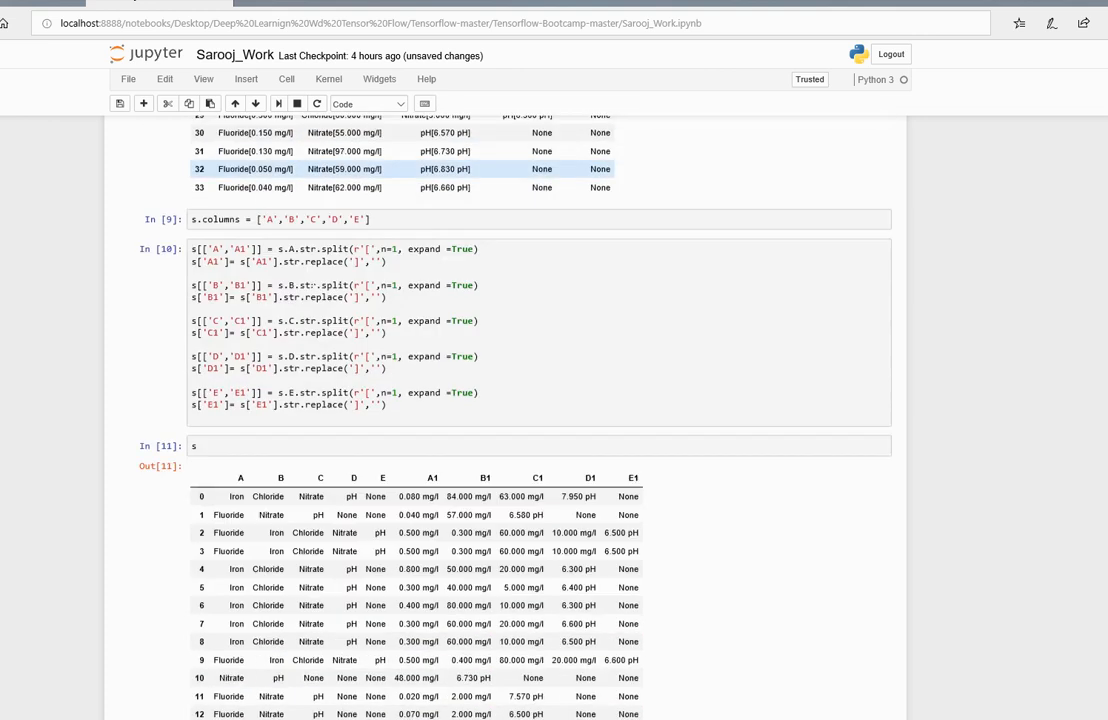
scroll(down, 3)
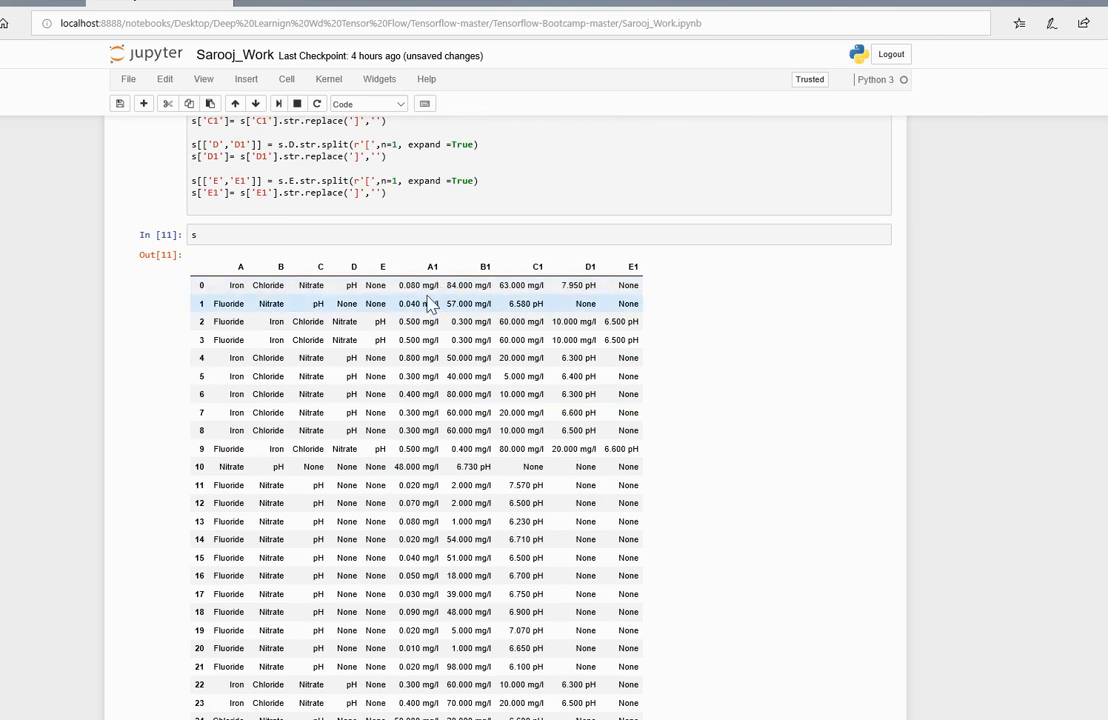
scroll(down, 3)
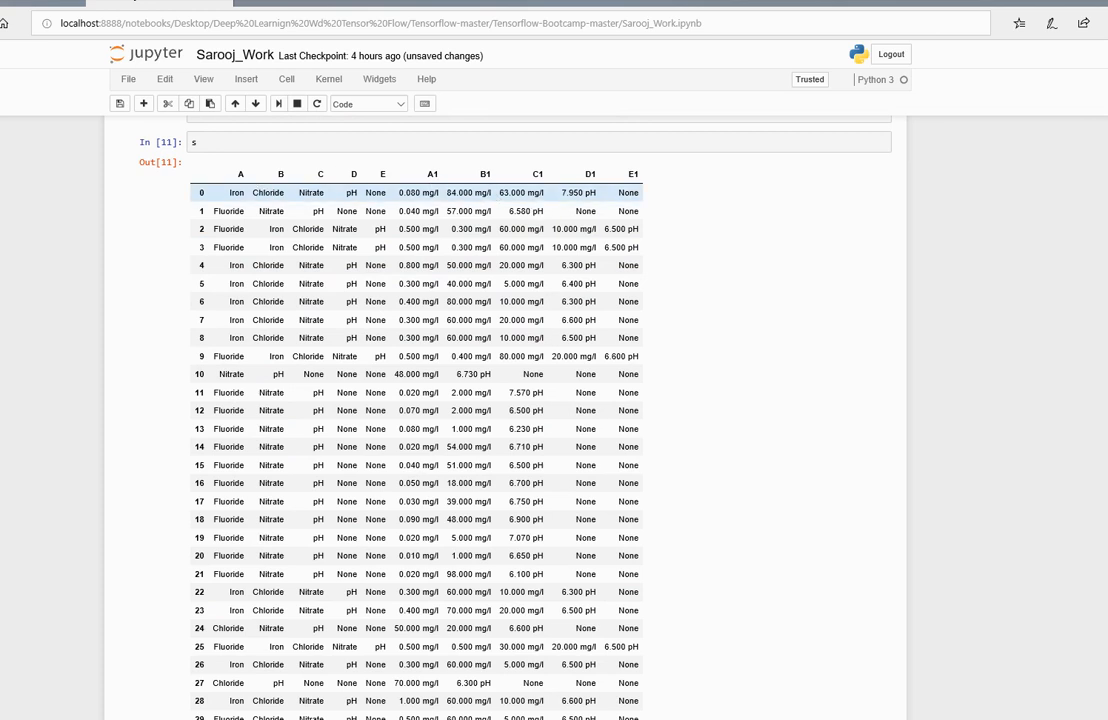
scroll(down, 3)
text(s['E1']= s['E1'].str.replace(']',''))
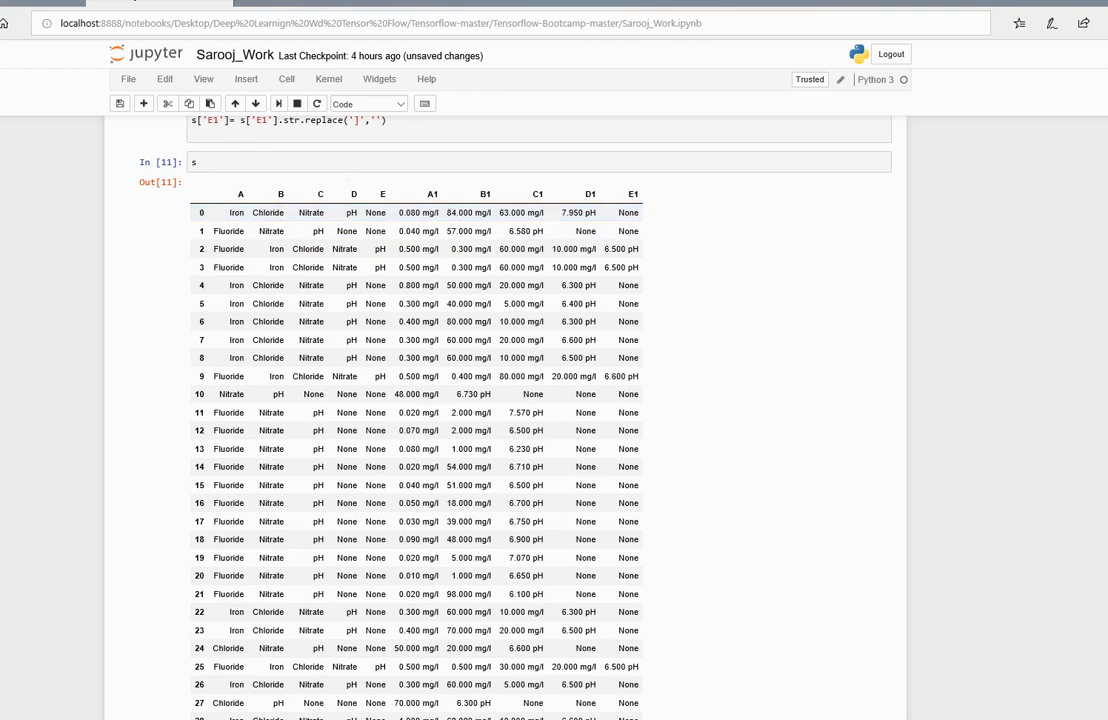
scroll(down, 3)
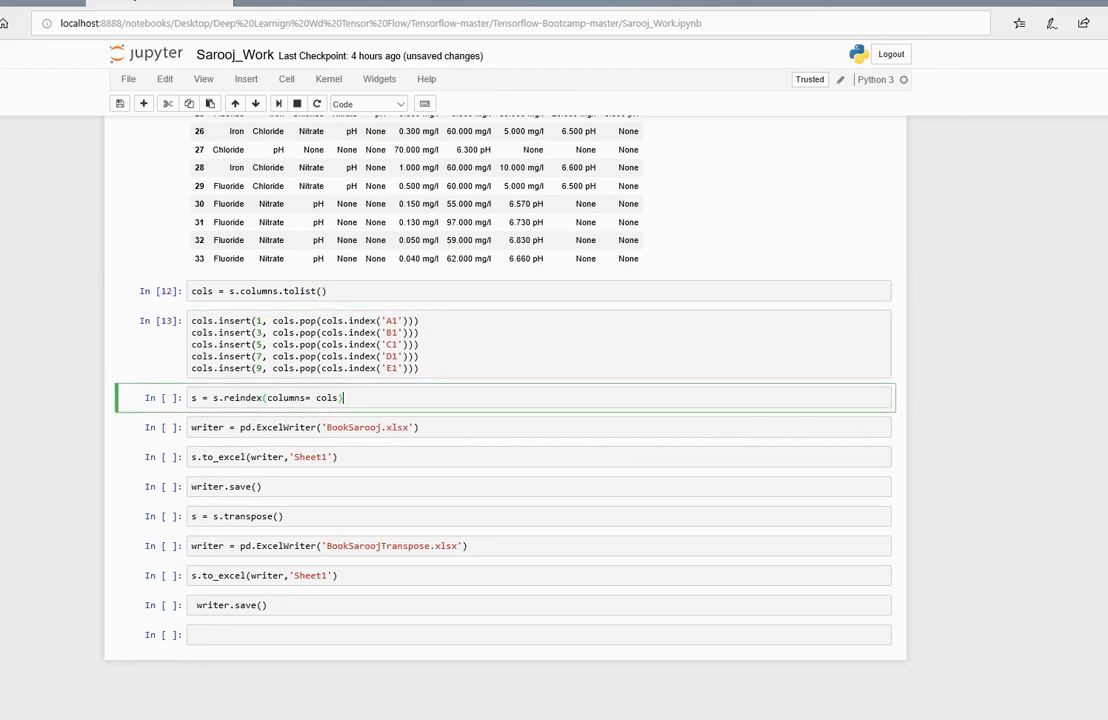
- Reorder columns to A, A1 … E, E1 and write the table to BookSarooj.xlsx Sheet1
key(Shift+Enter)
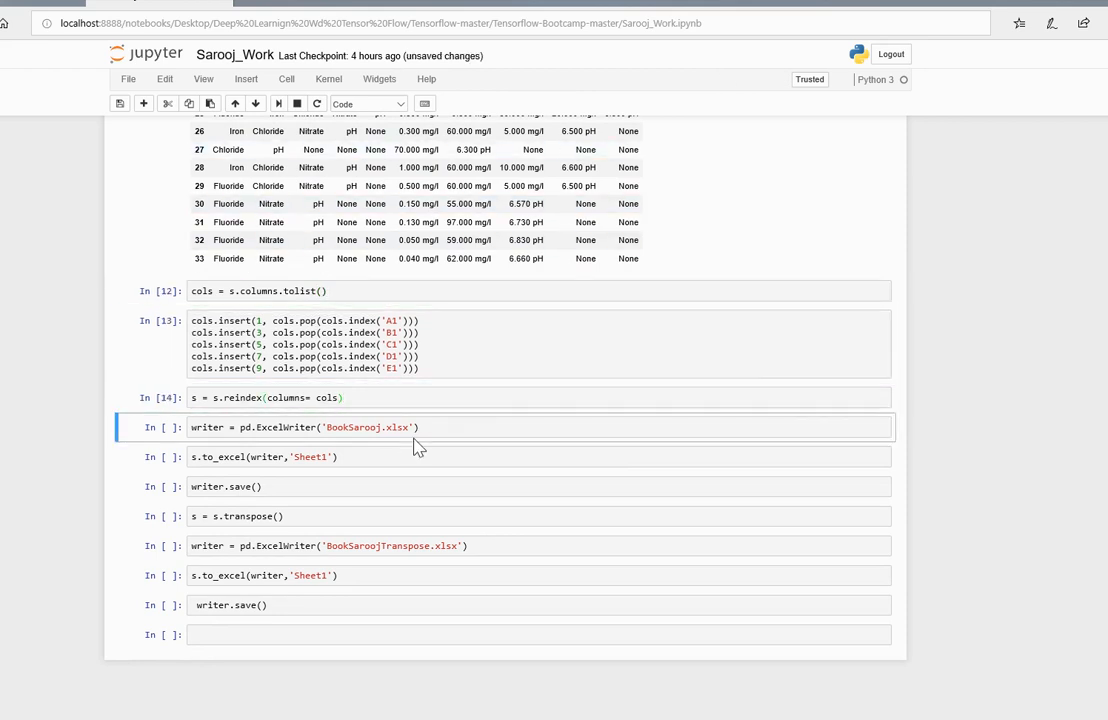
mouse_move(144, 104)
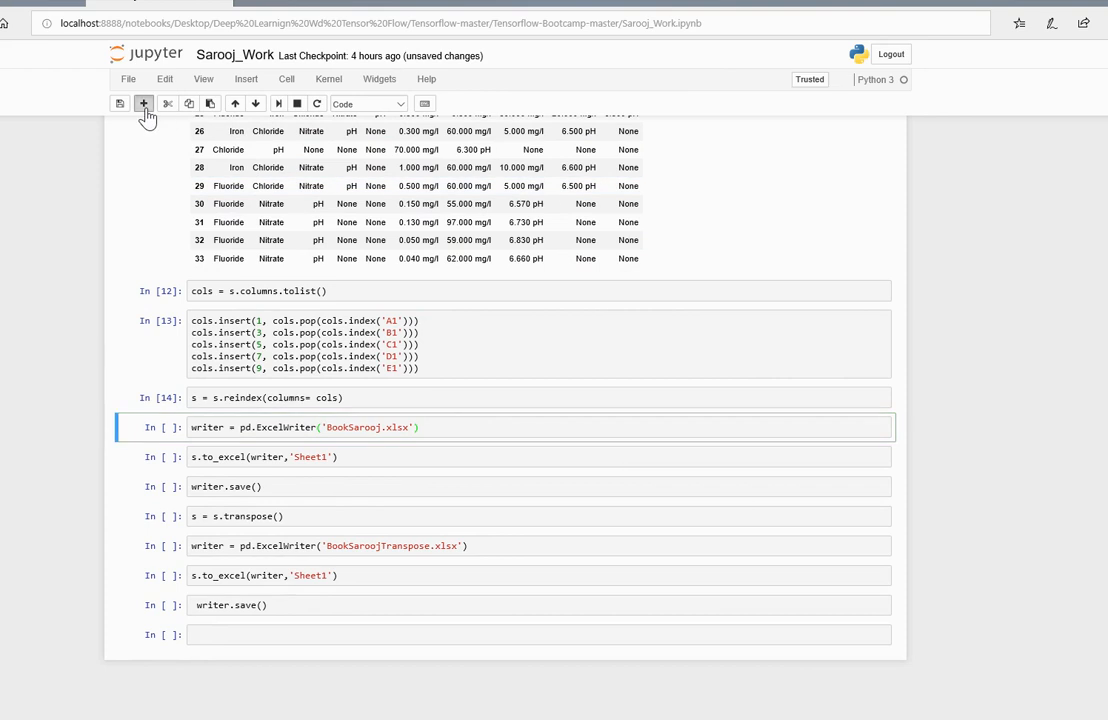
click(144, 104)
text(s)
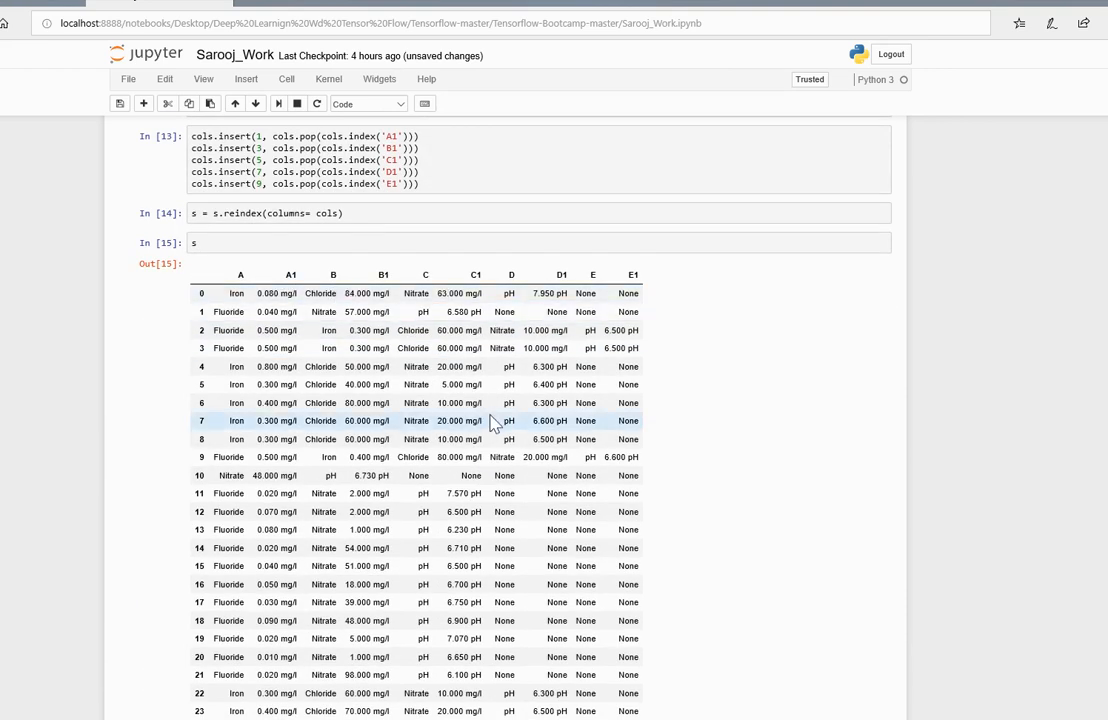
scroll(down, 3)
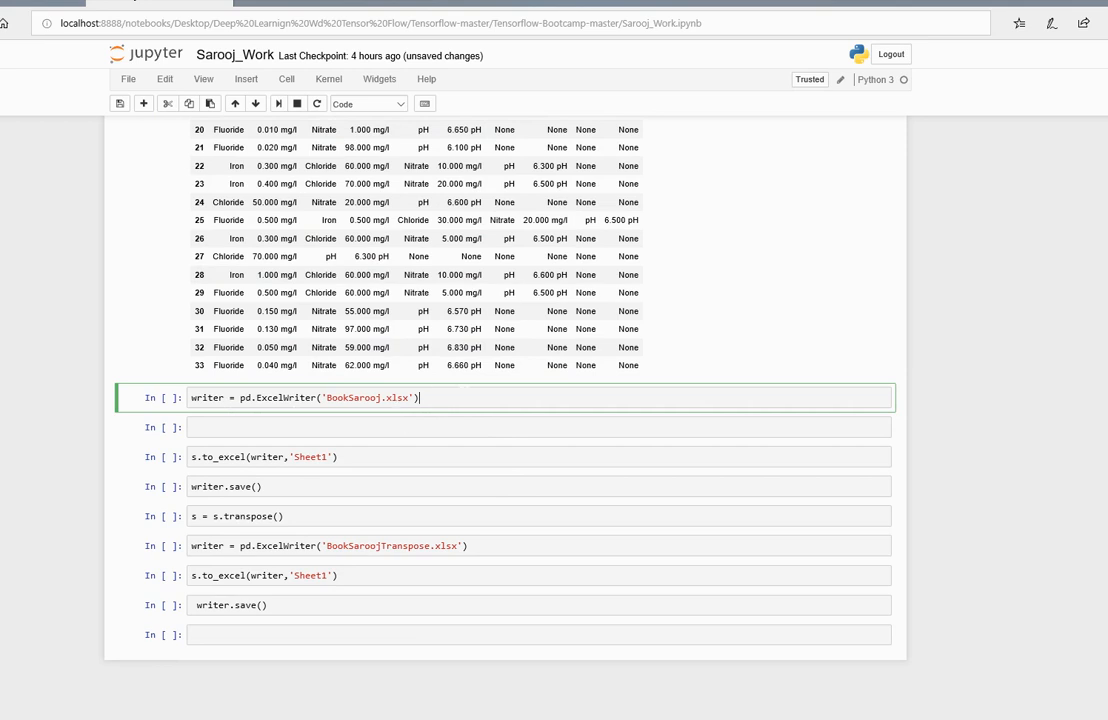
key(Shift+Enter)
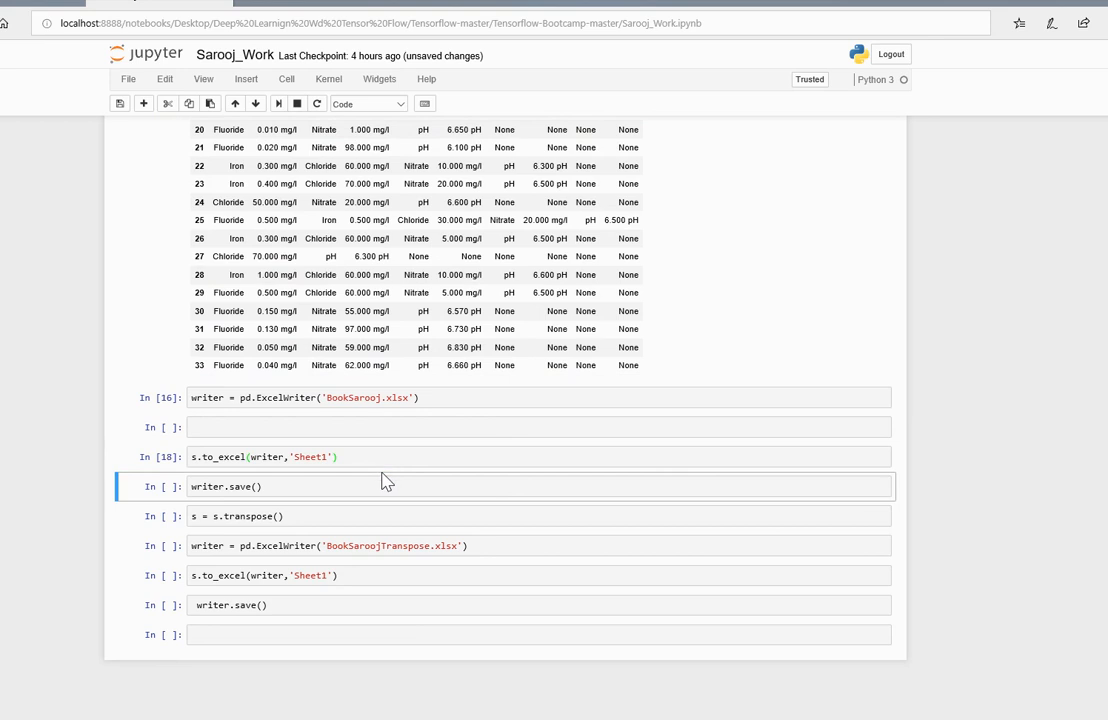
key(Shift+Enter)
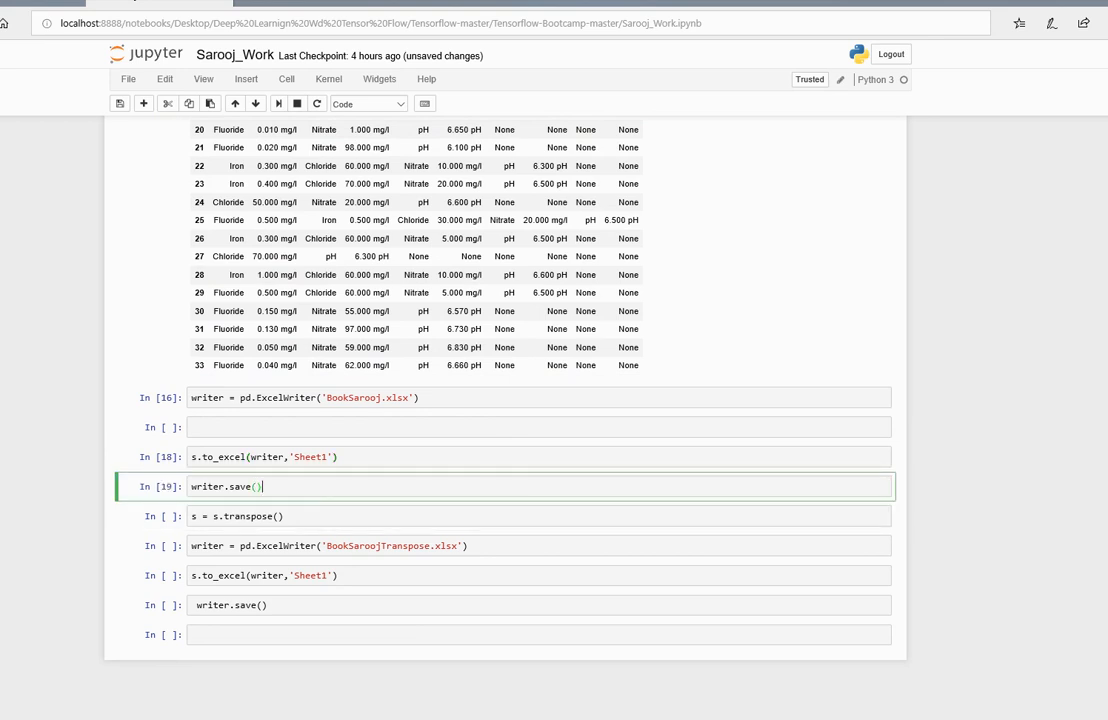
mouse_move(364, 504)
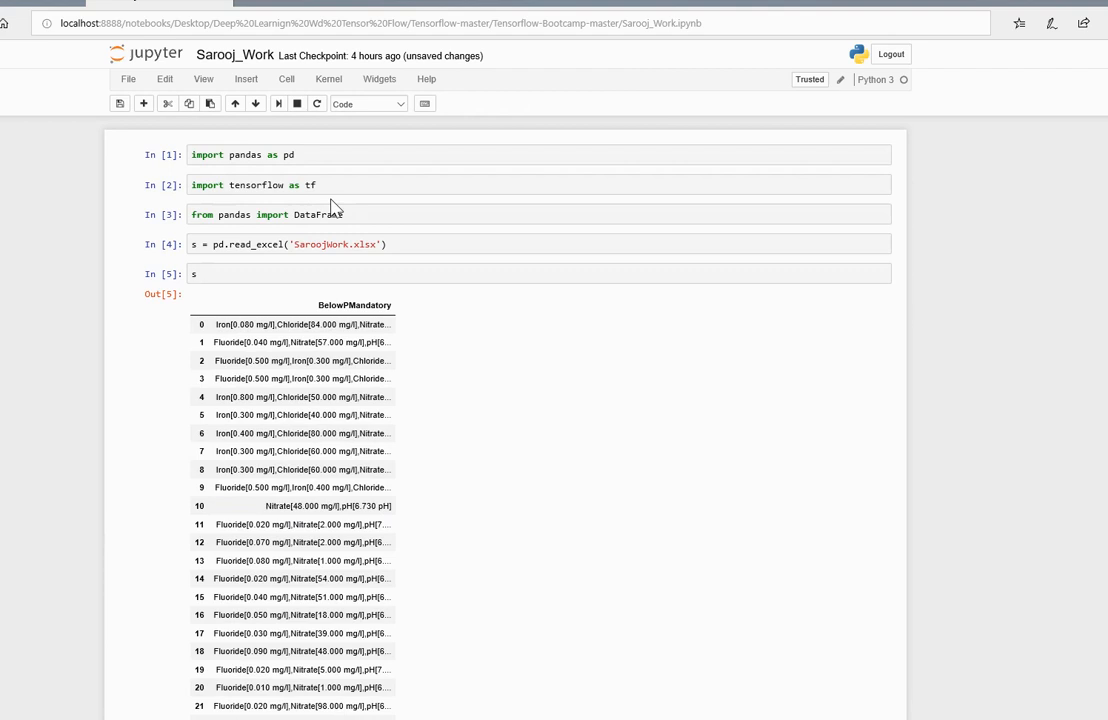
- Reuse the read_excel line in a new cell, pointing it at BookSarooj.xlsx via autocomplete
click(300, 244)
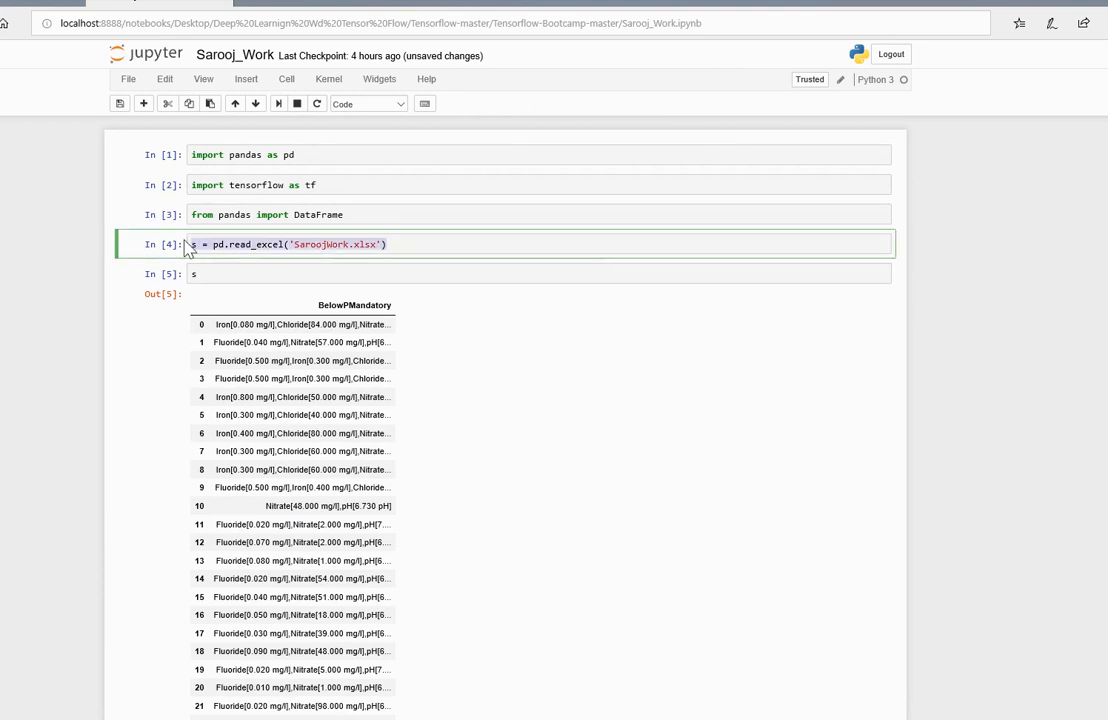
mouse_move(240, 312)
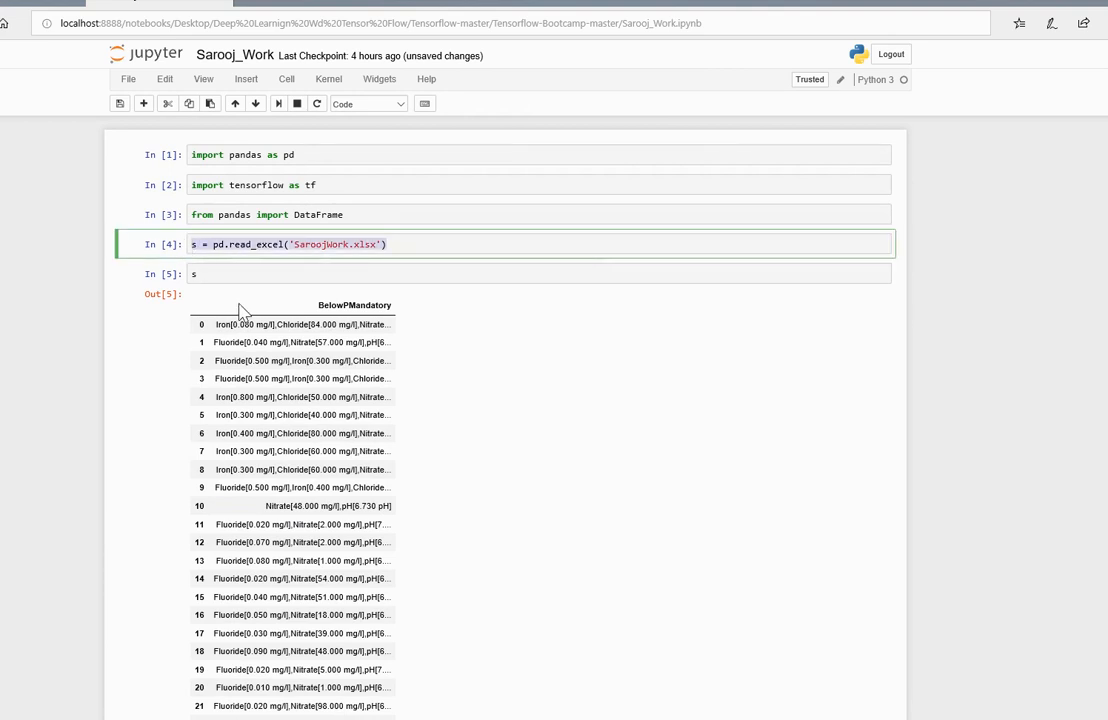
mouse_move(304, 356)
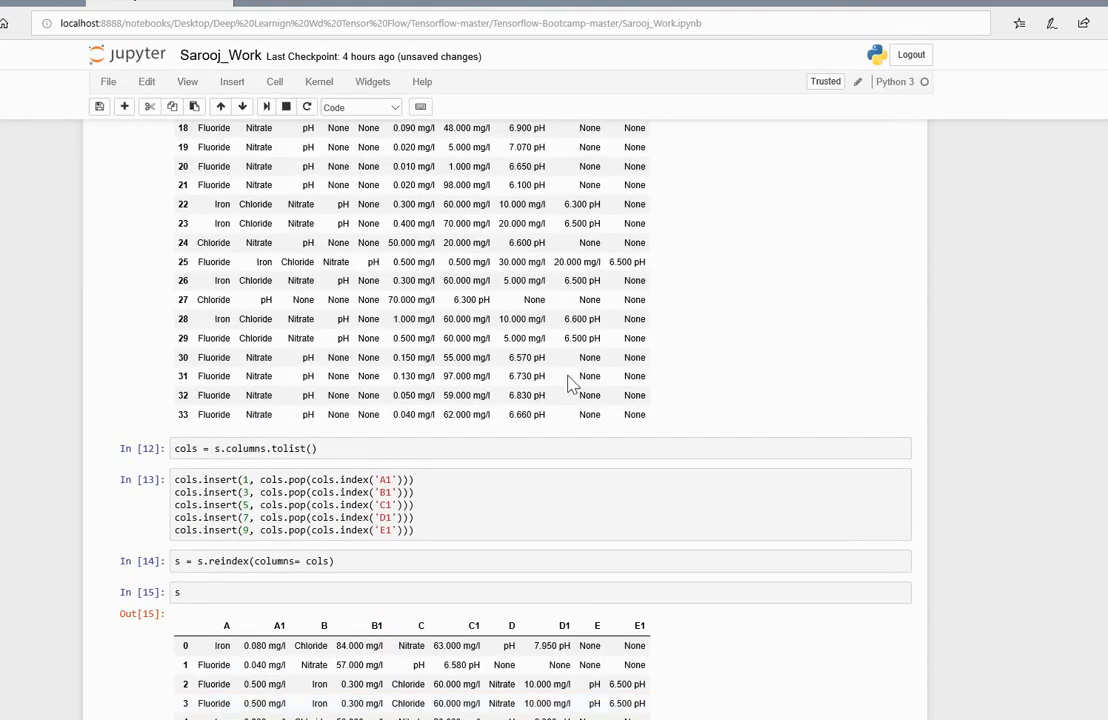
scroll(down, 3)
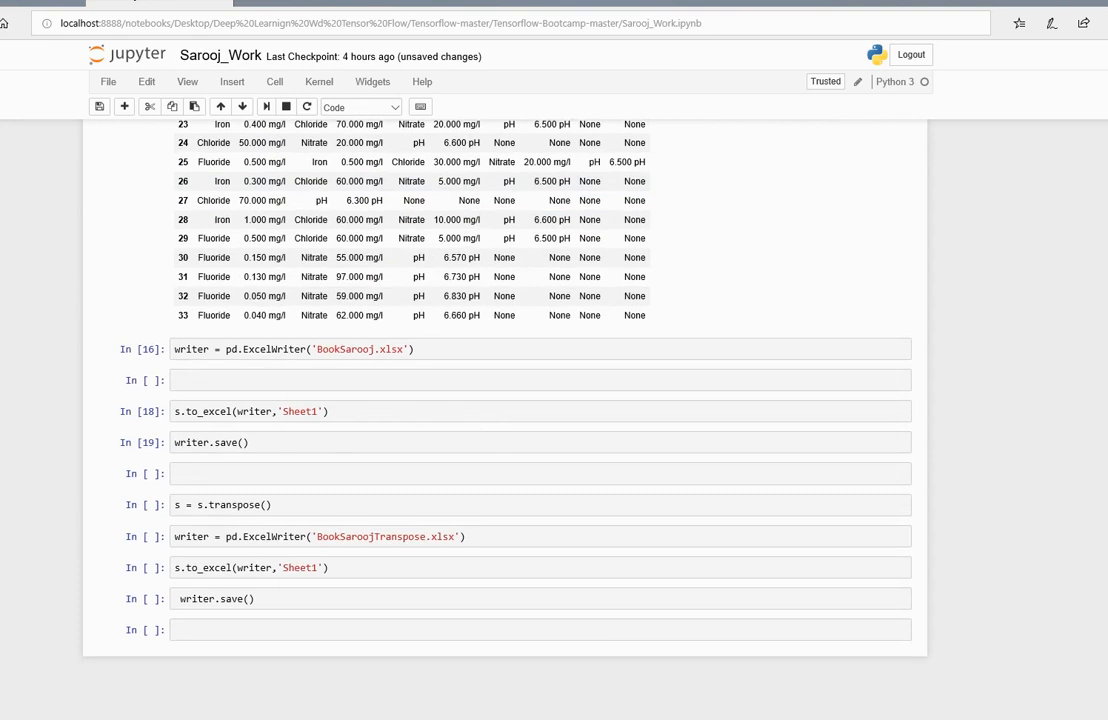
text(s = pd.read_excel('SaroojWork.xlsx'))
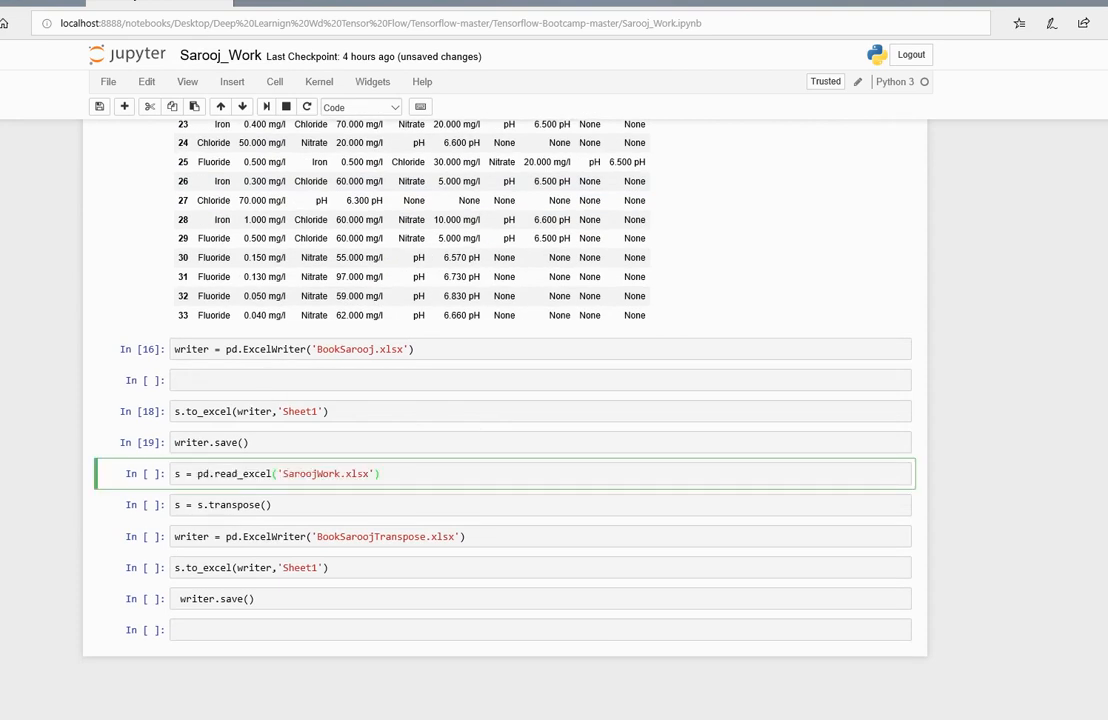
mouse_move(450, 492)
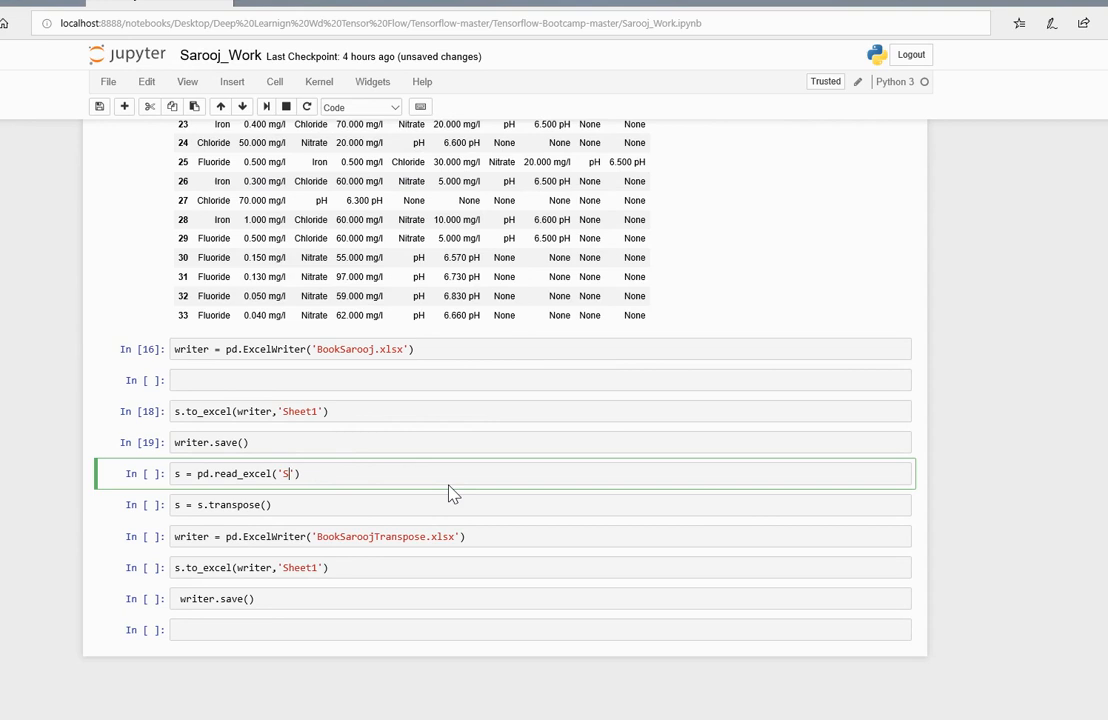
text(B)
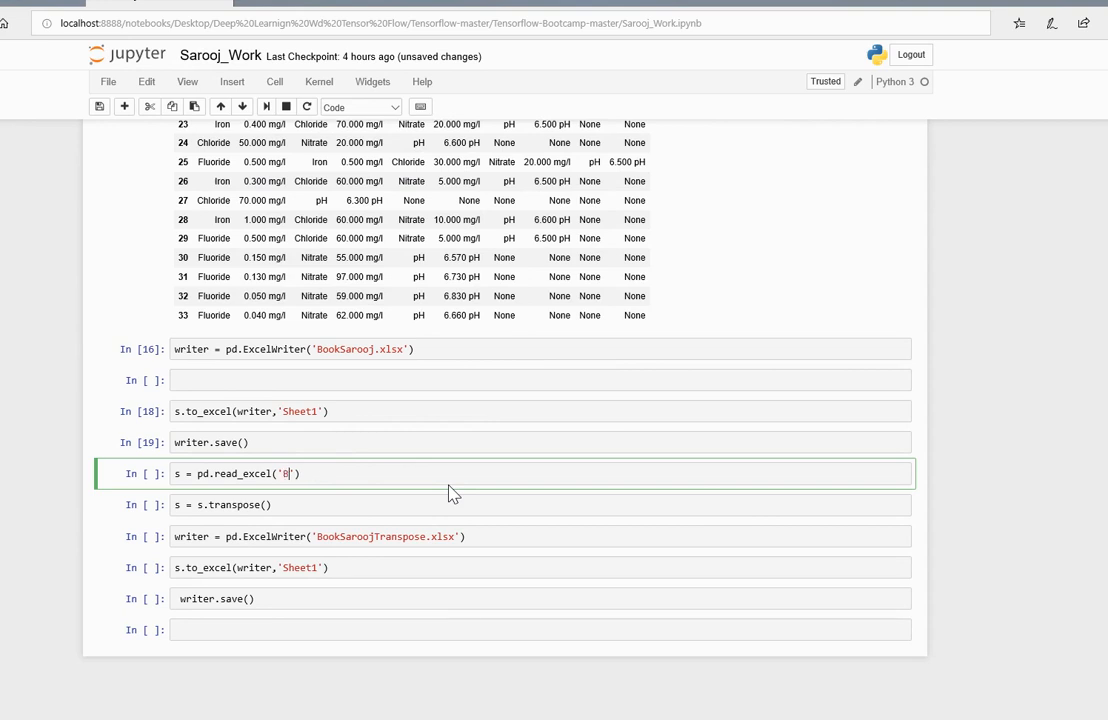
key(Tab)
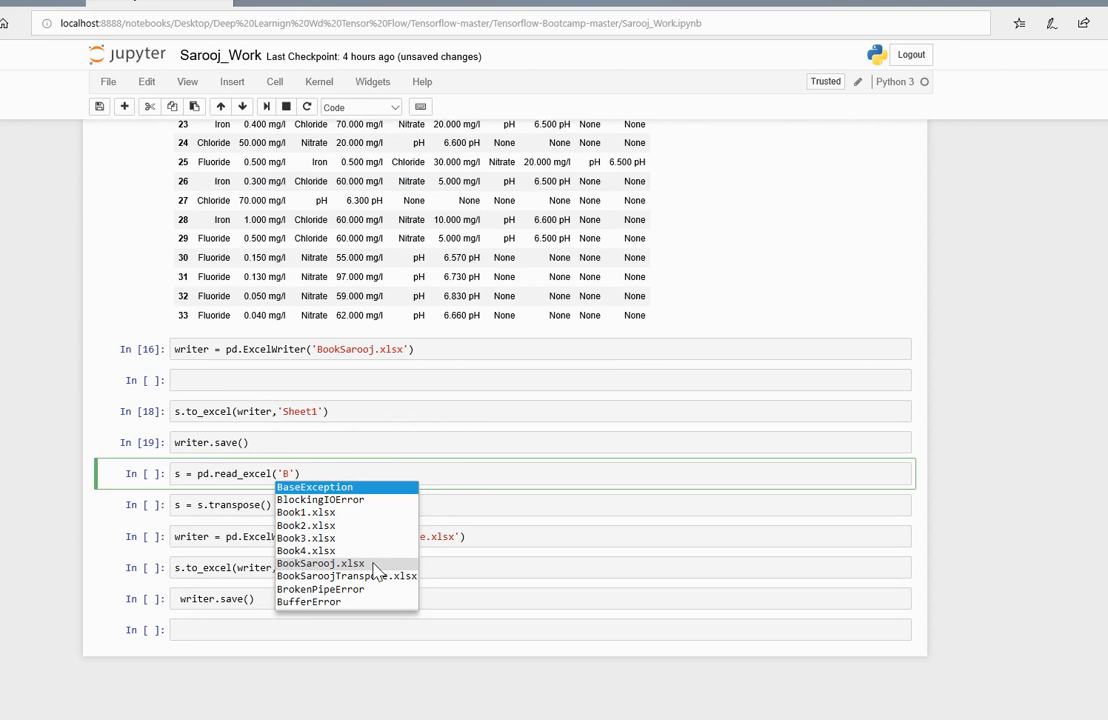
click(320, 564)
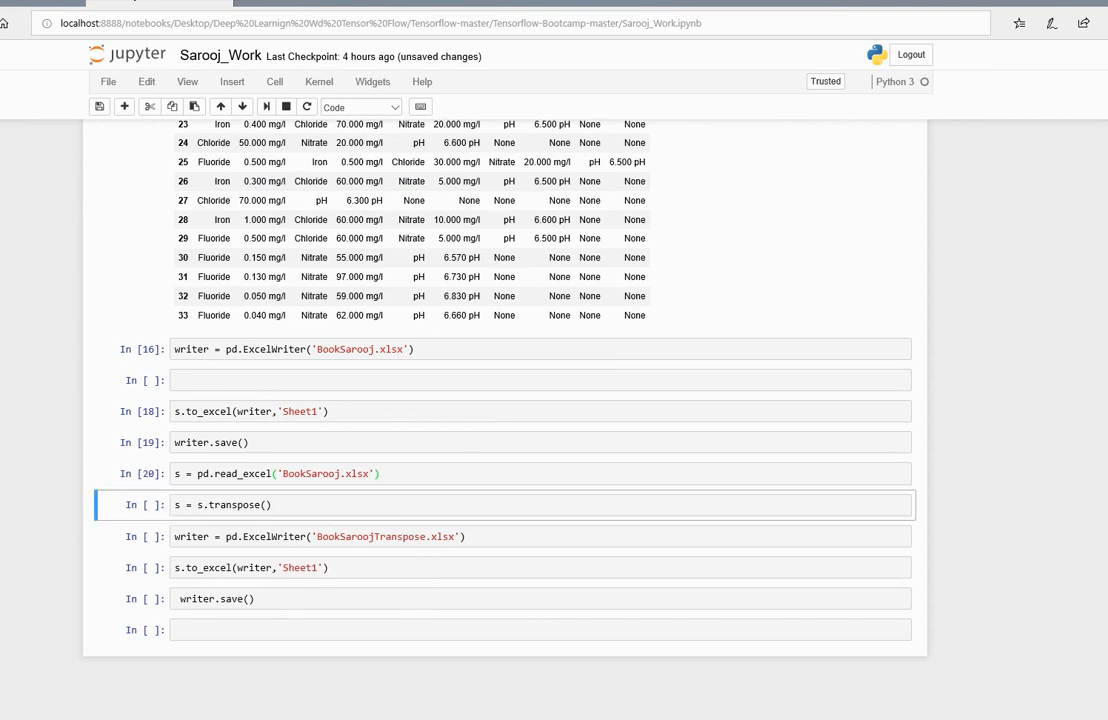